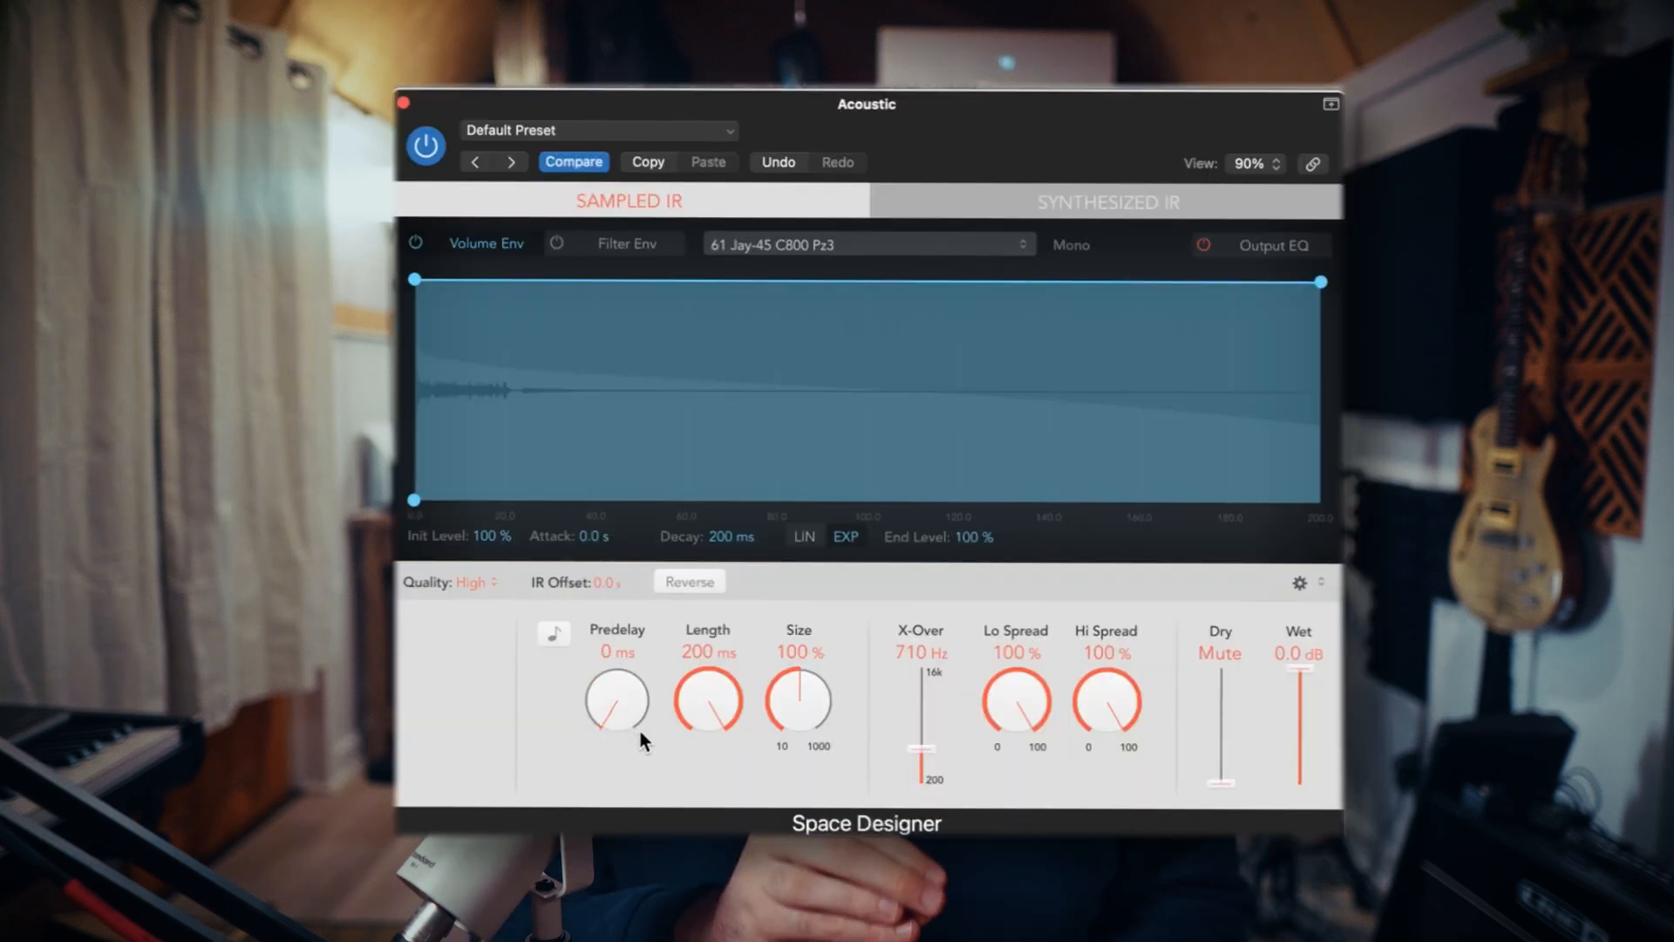
Show Space Designer's Output EQ curve and the IR name menu's loading options
click(1260, 244)
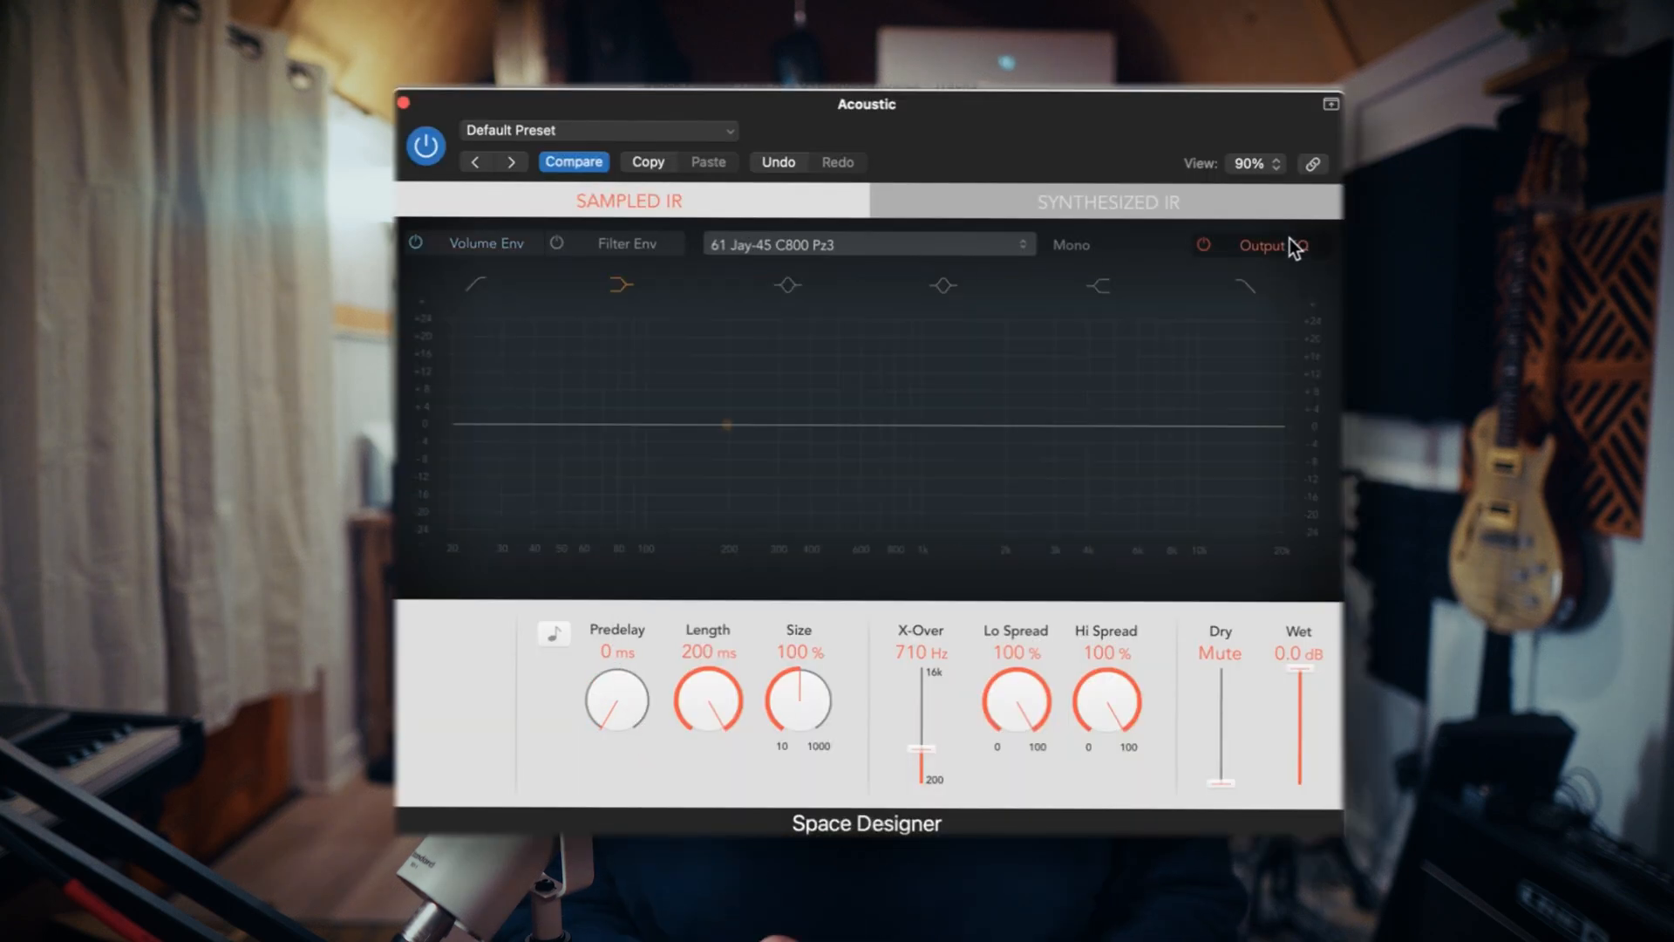
click(864, 244)
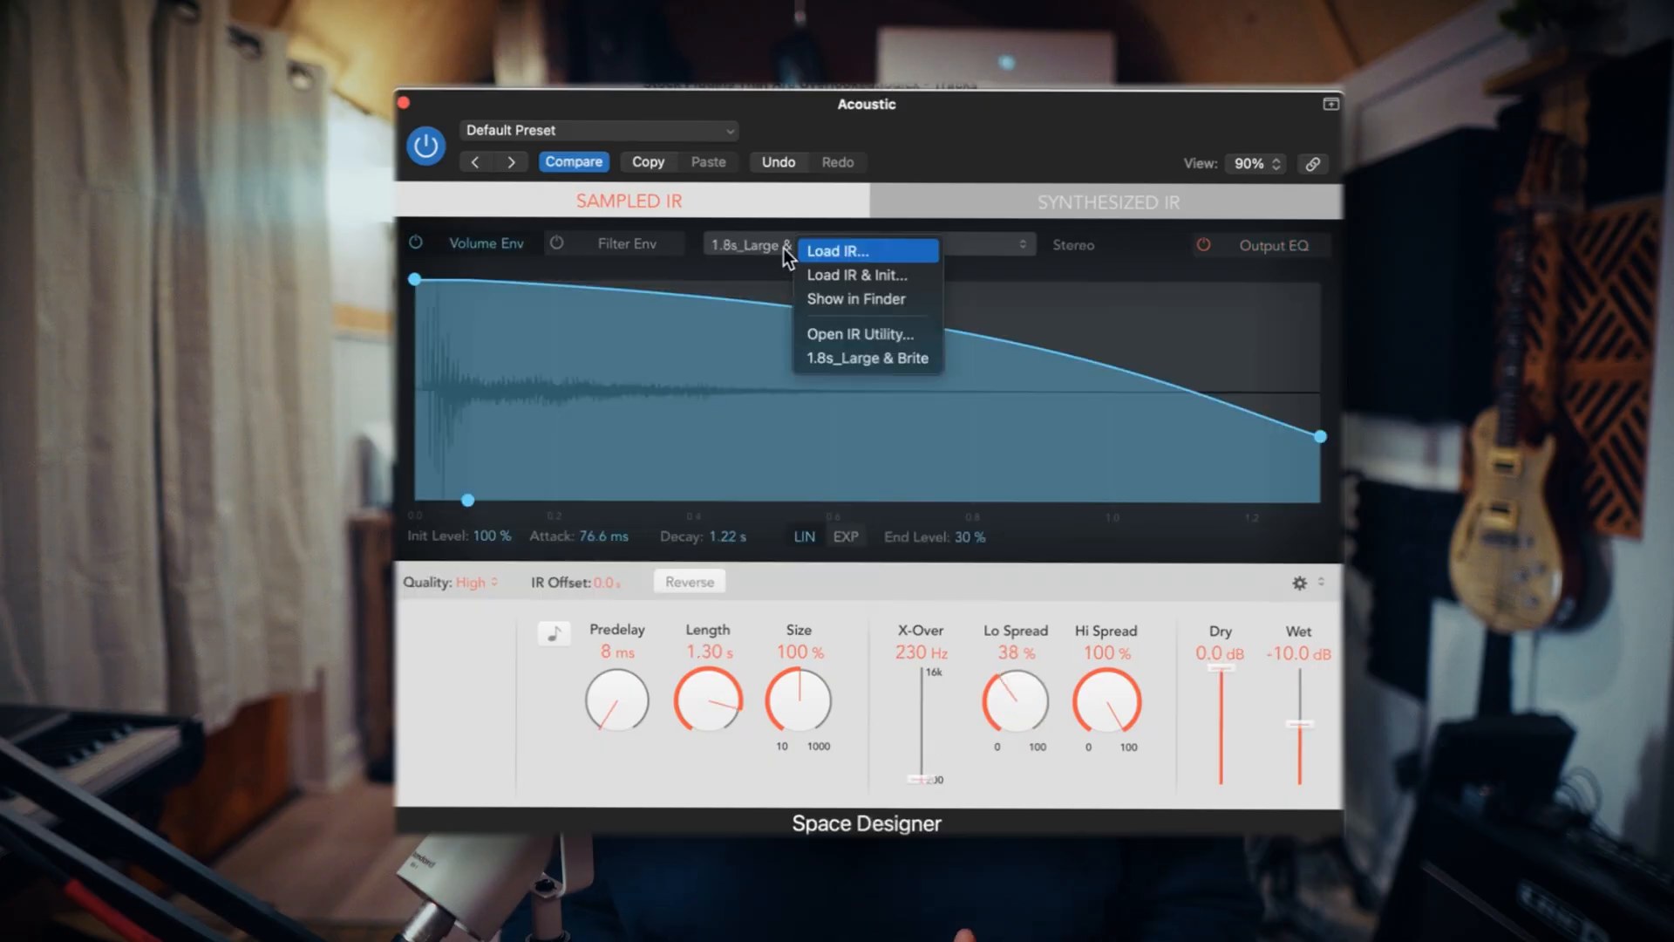
mouse_move(911, 267)
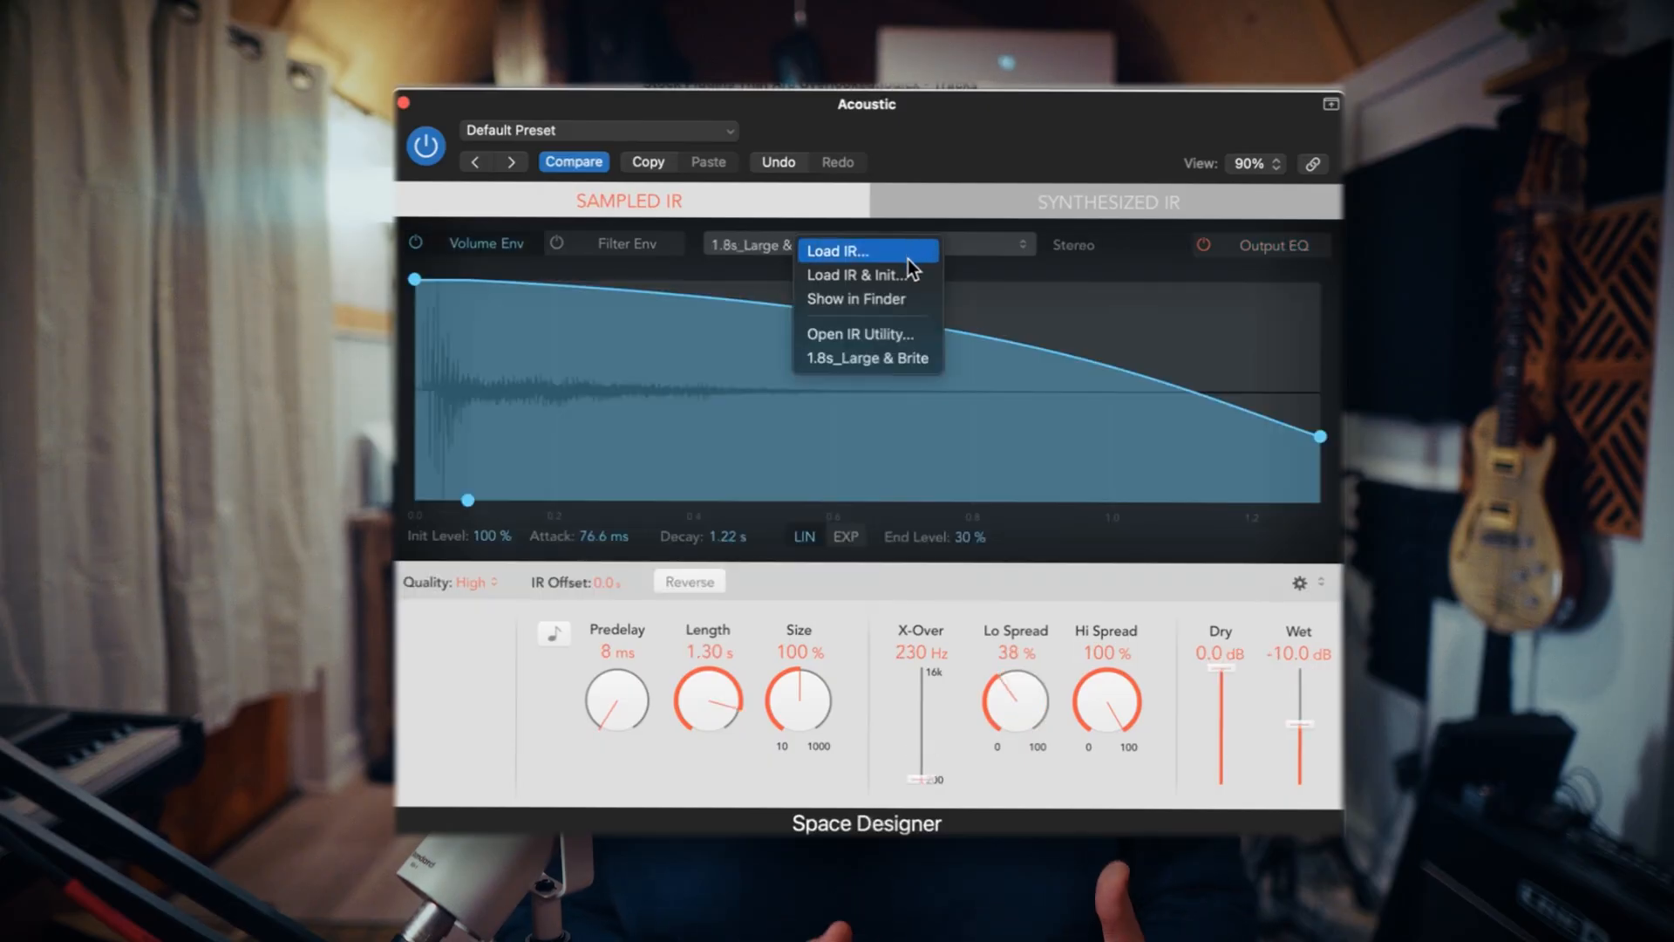
click(866, 357)
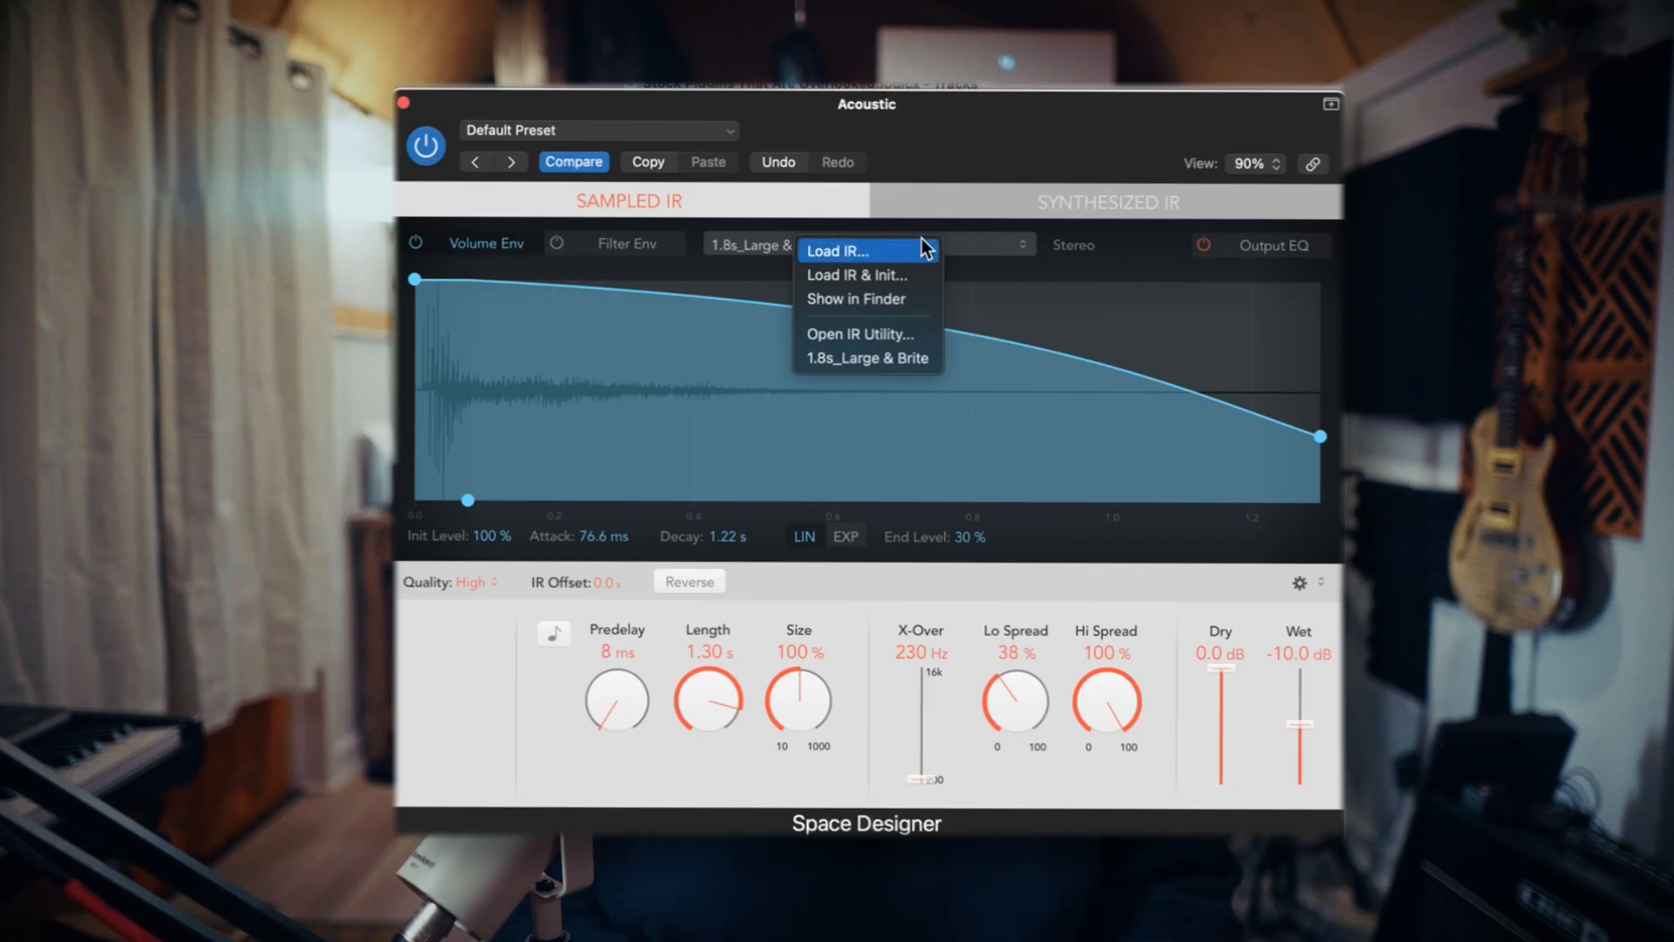
mouse_move(868, 274)
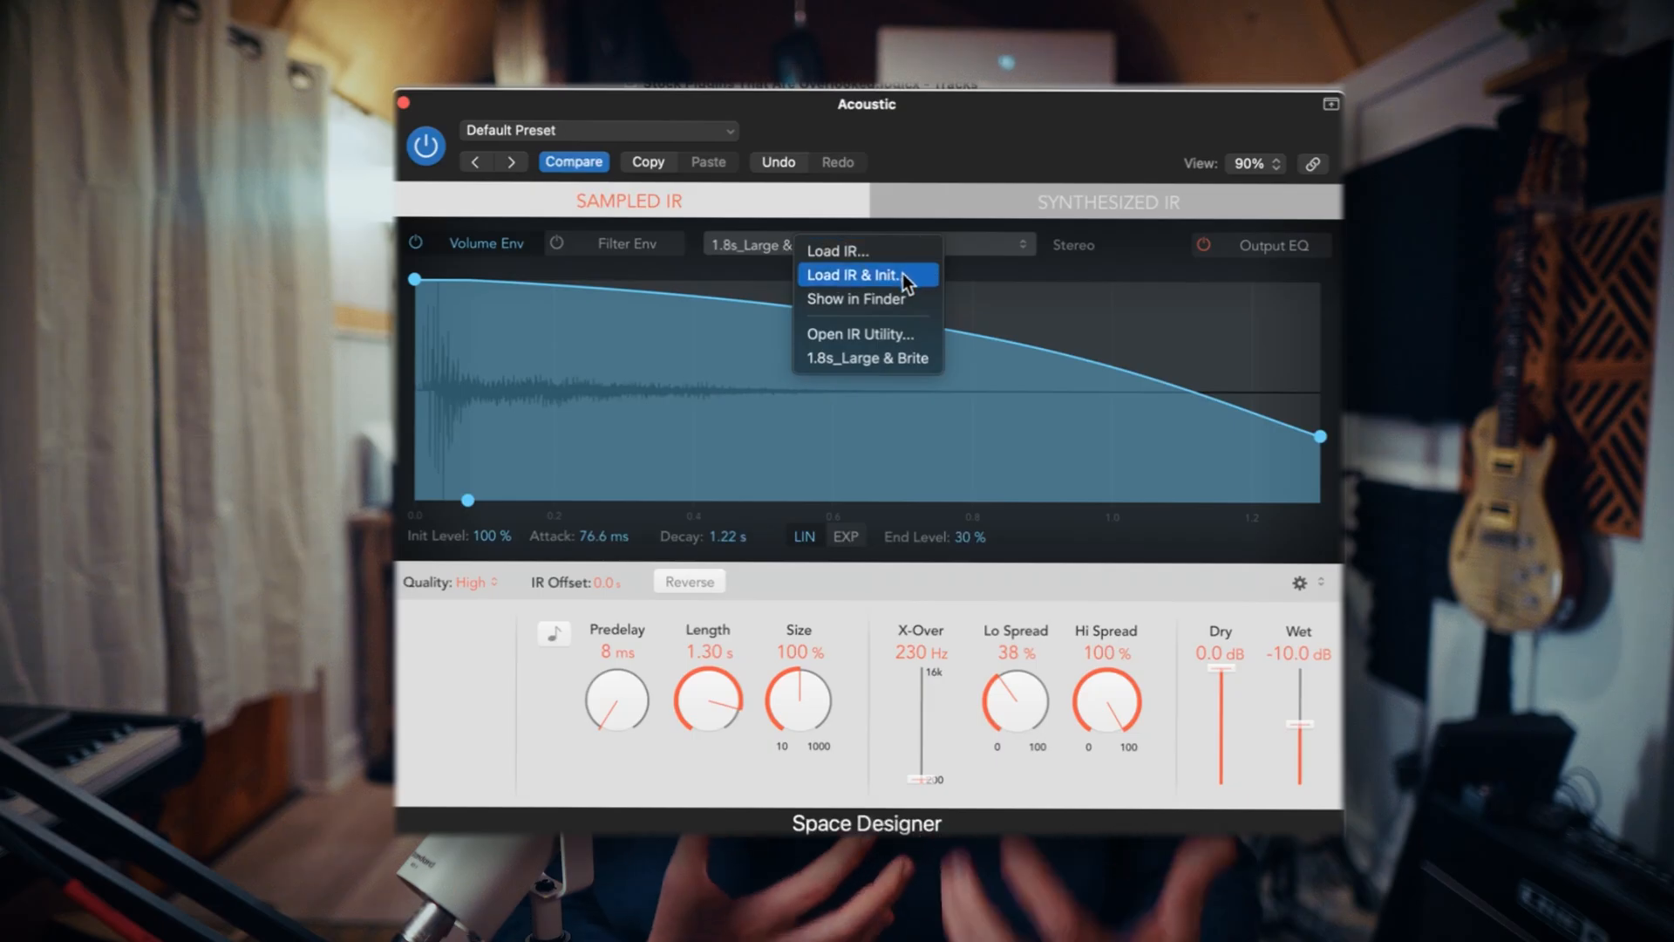
Choose Load IR & Init and browse to Impulse Responses (WAV) > 48k 200ms
click(851, 275)
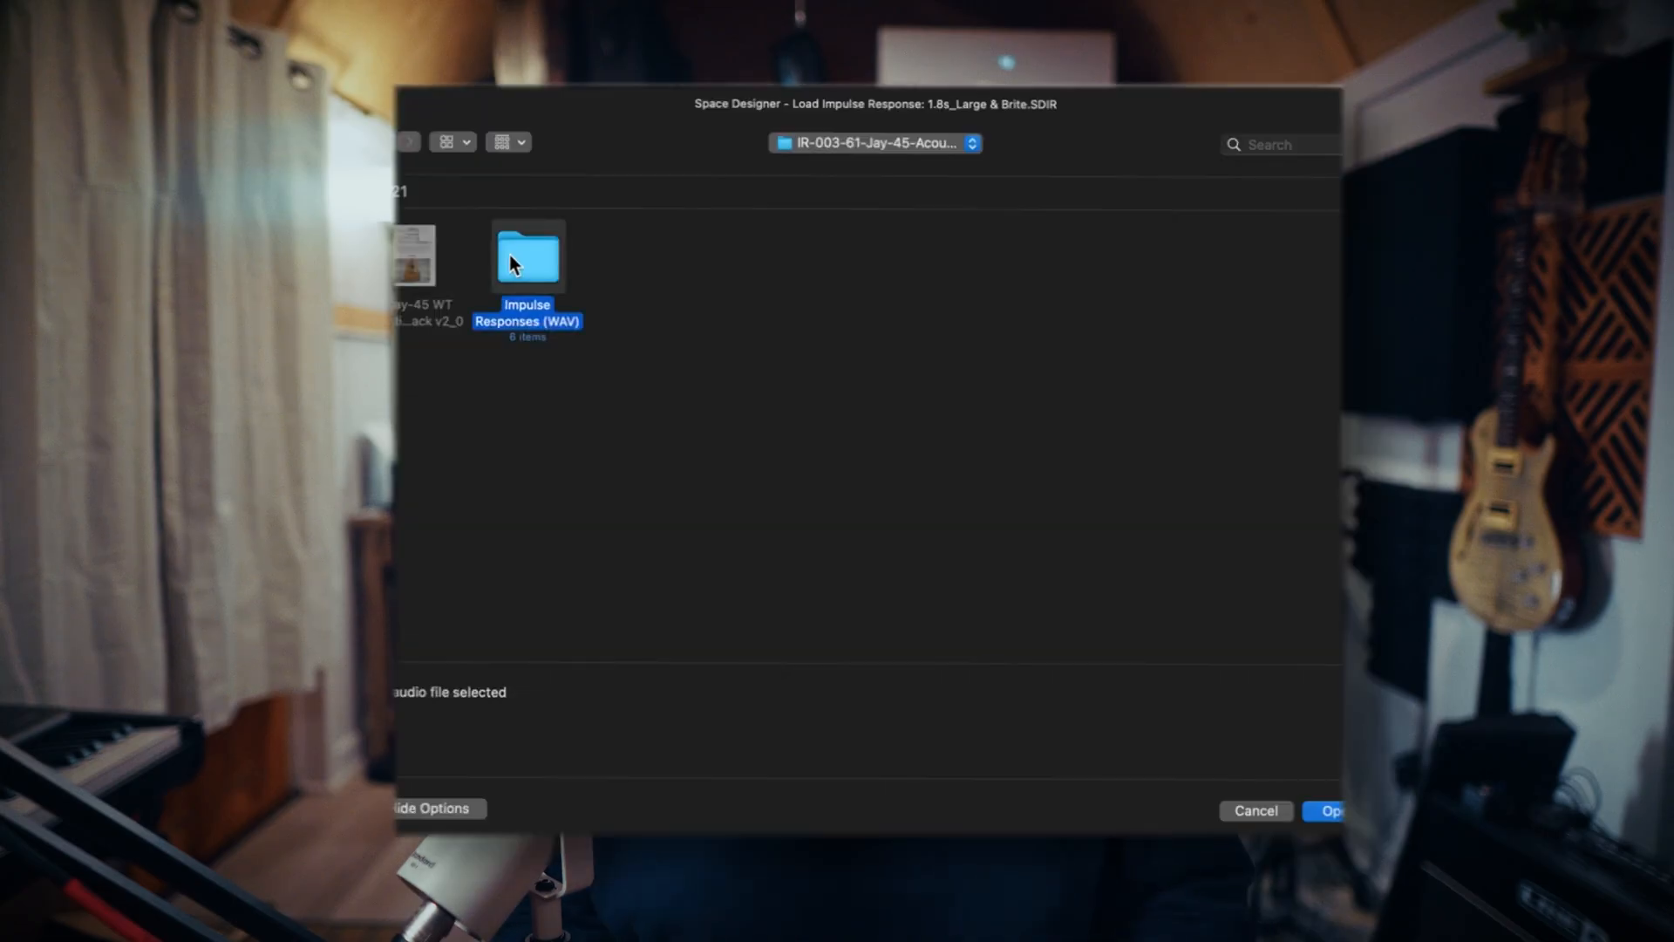
double_click(527, 256)
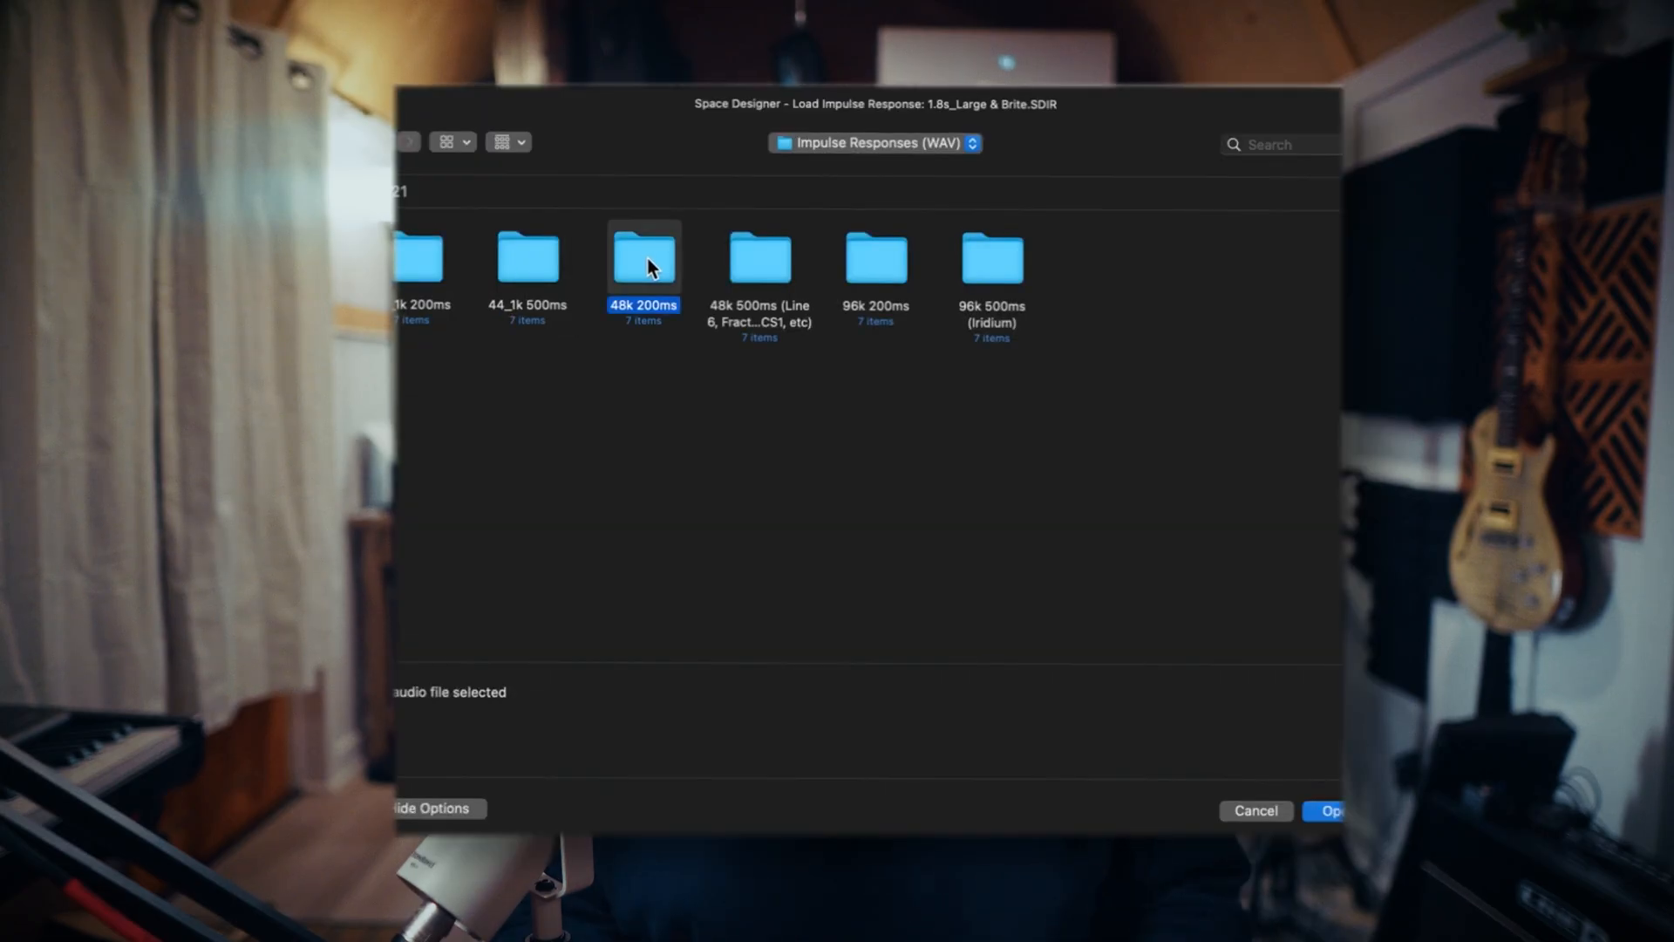
double_click(644, 256)
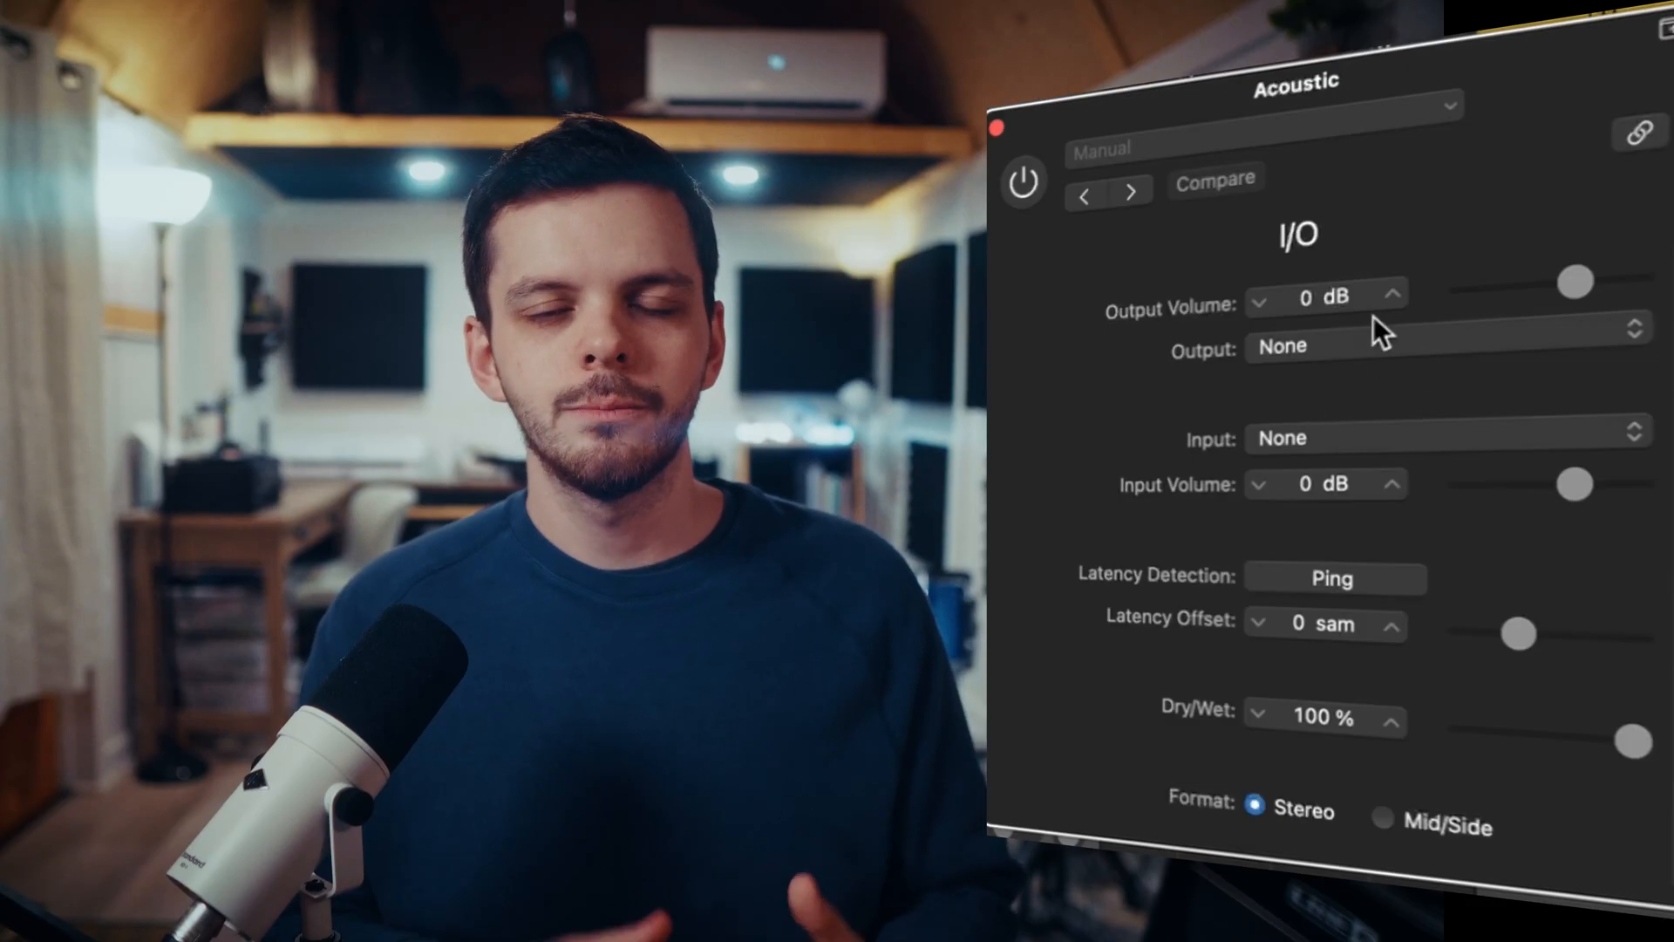
Keep the I/O plugin's input at None, power it on, and check the Output menu
click(1442, 345)
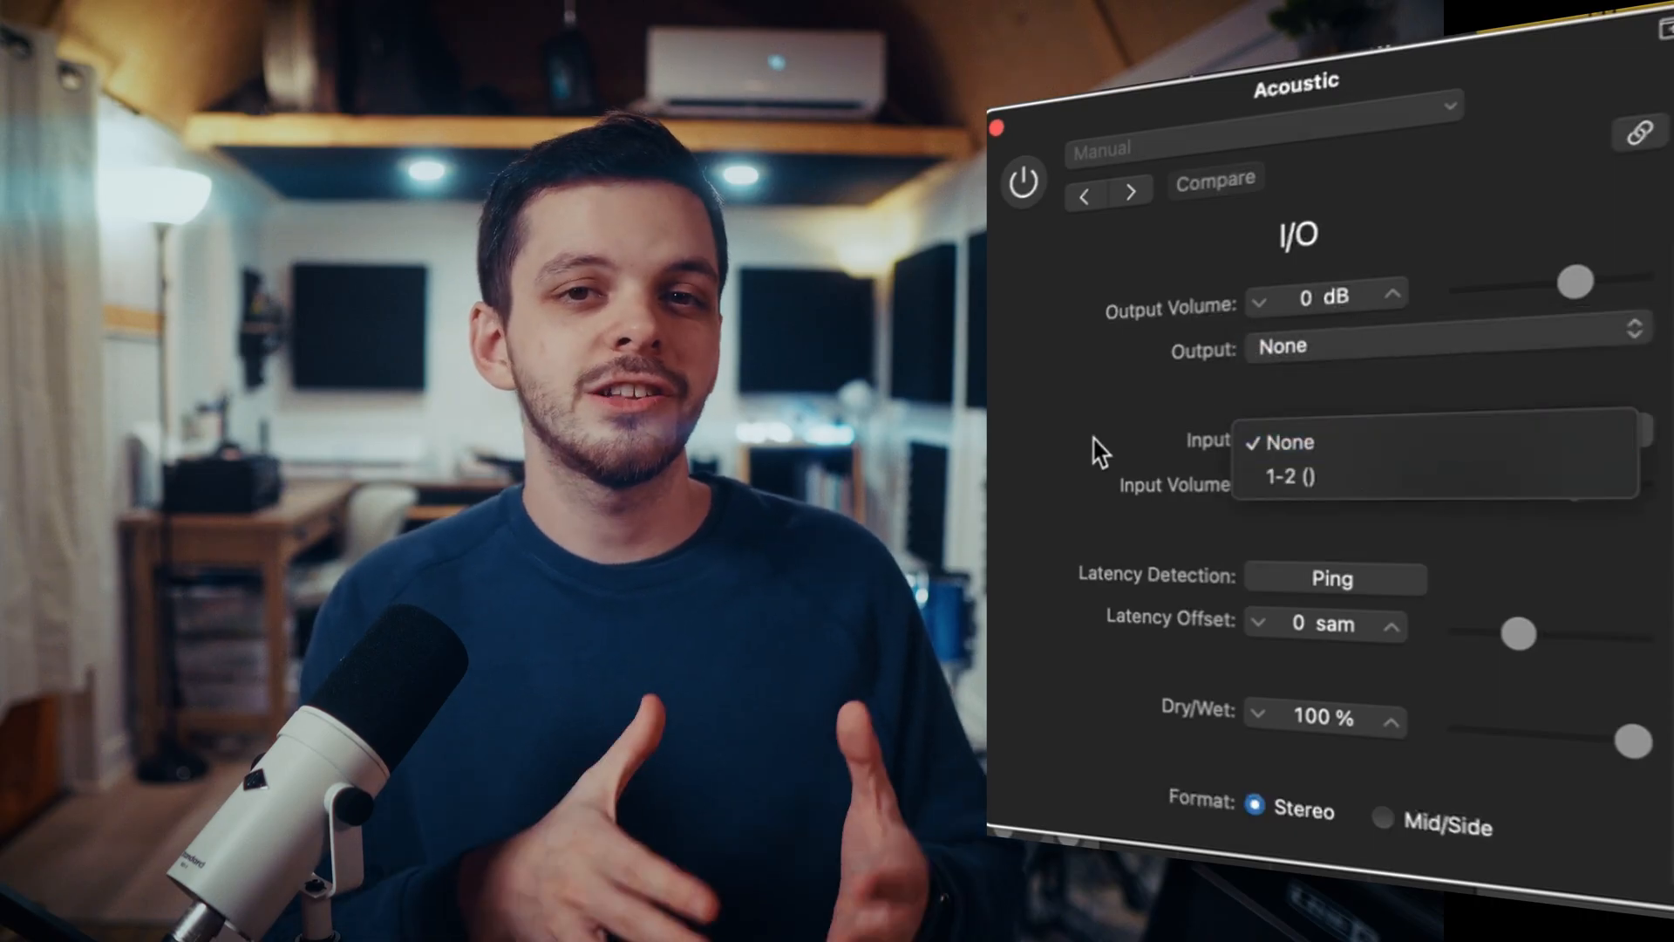
click(1284, 442)
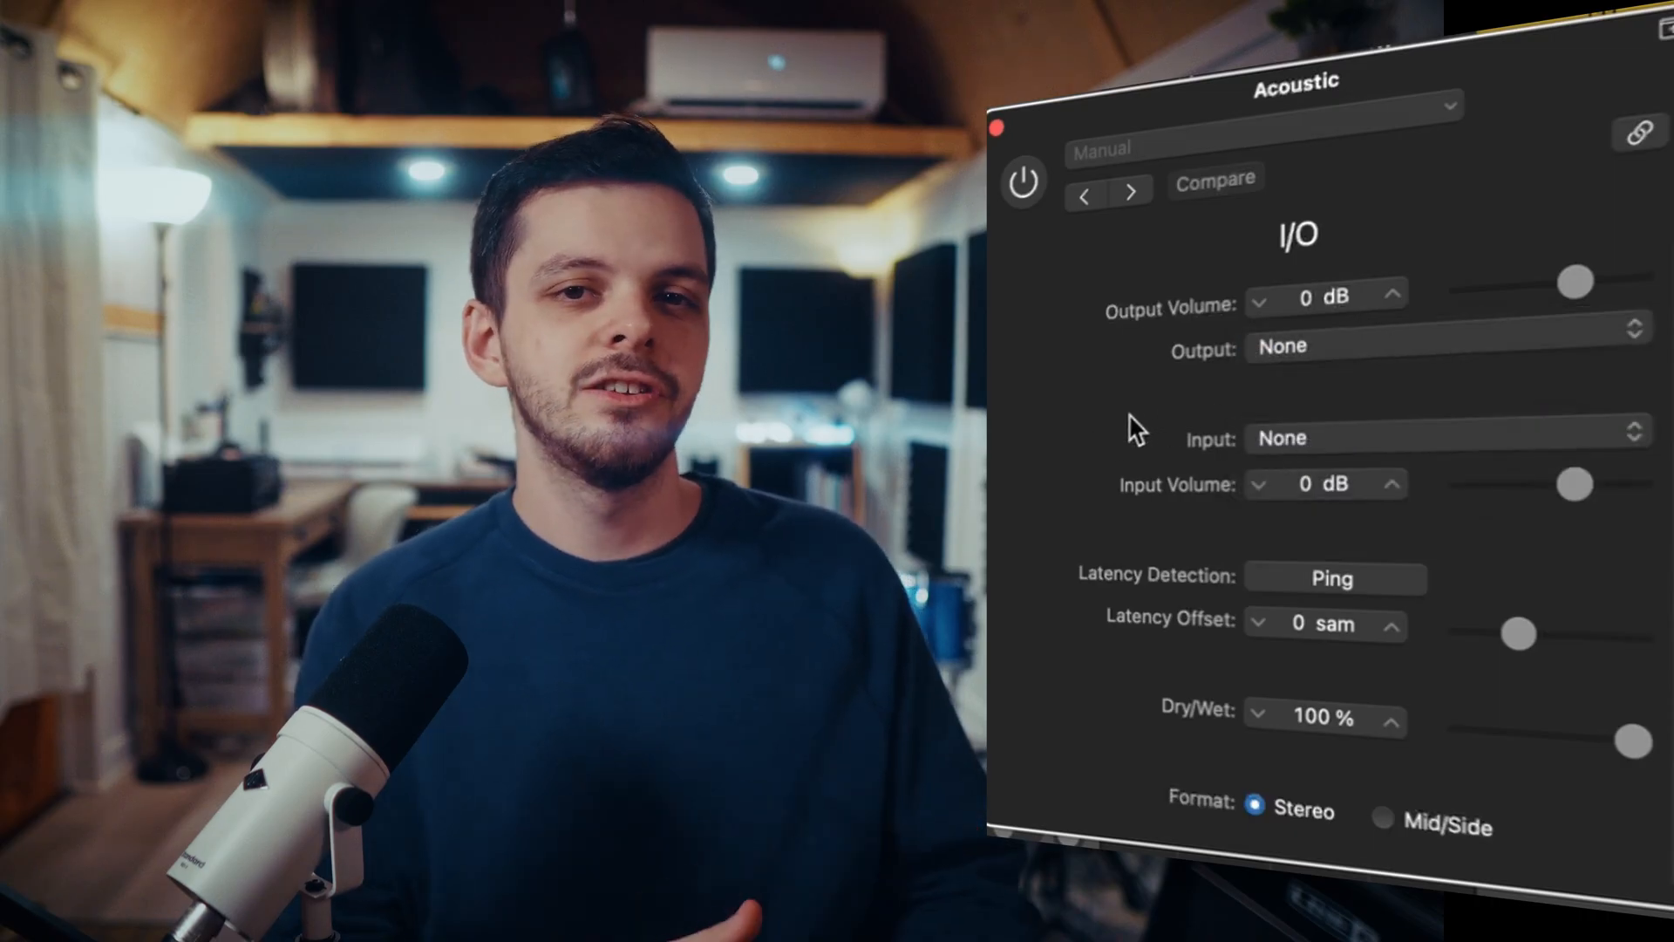
mouse_move(1023, 184)
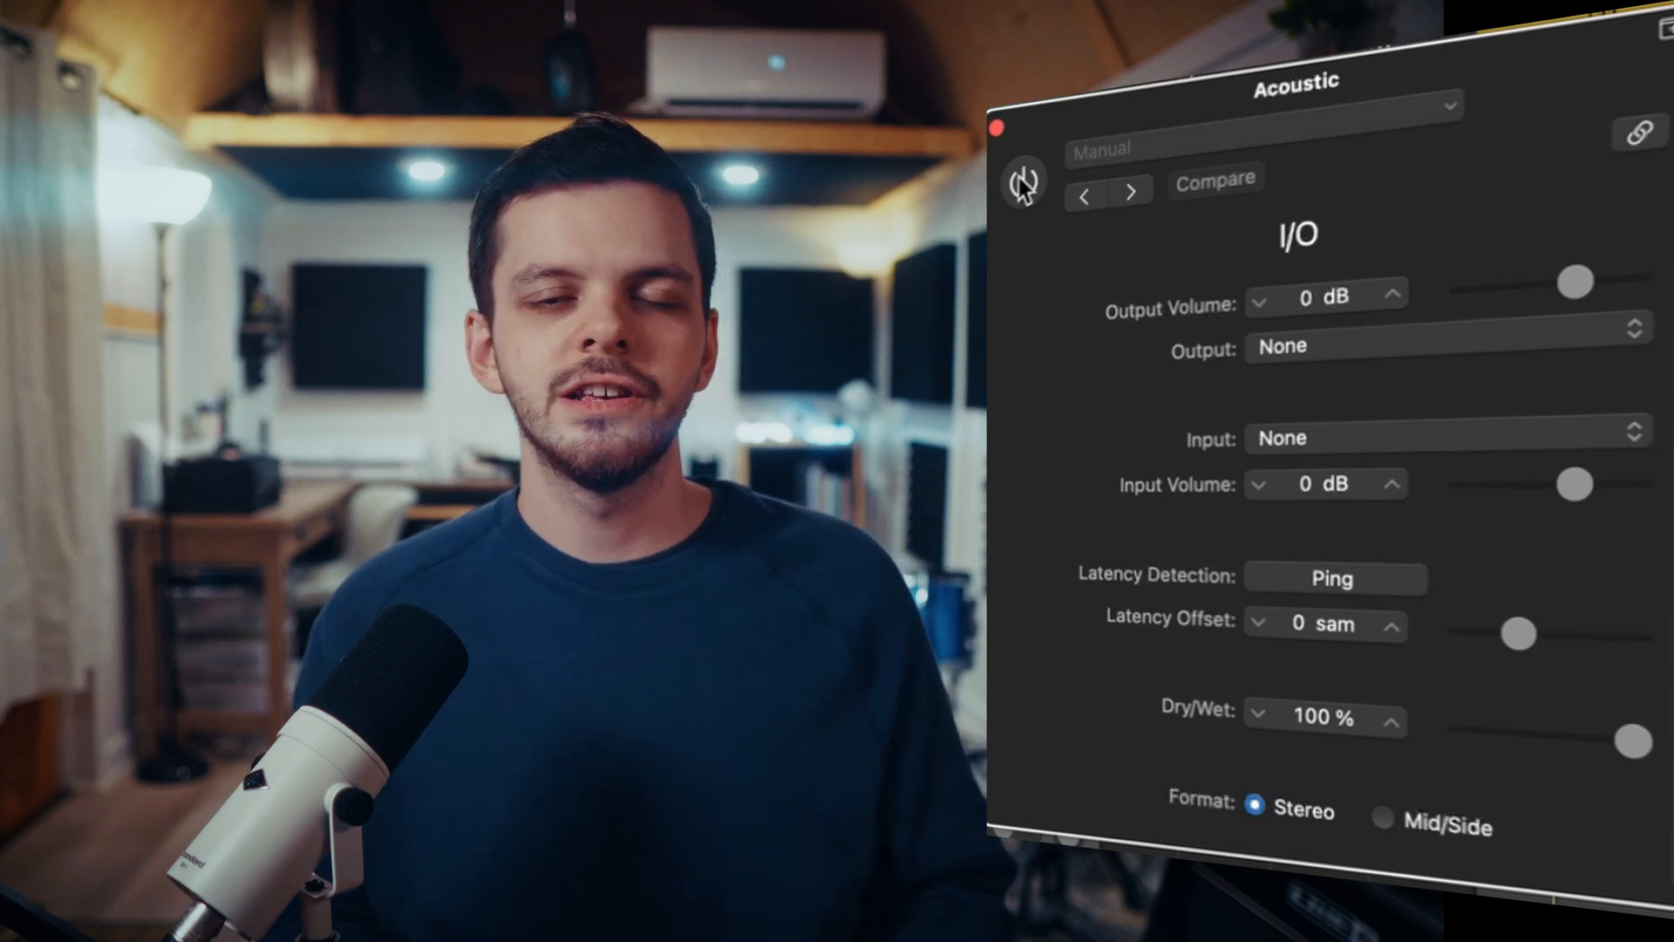
click(1022, 182)
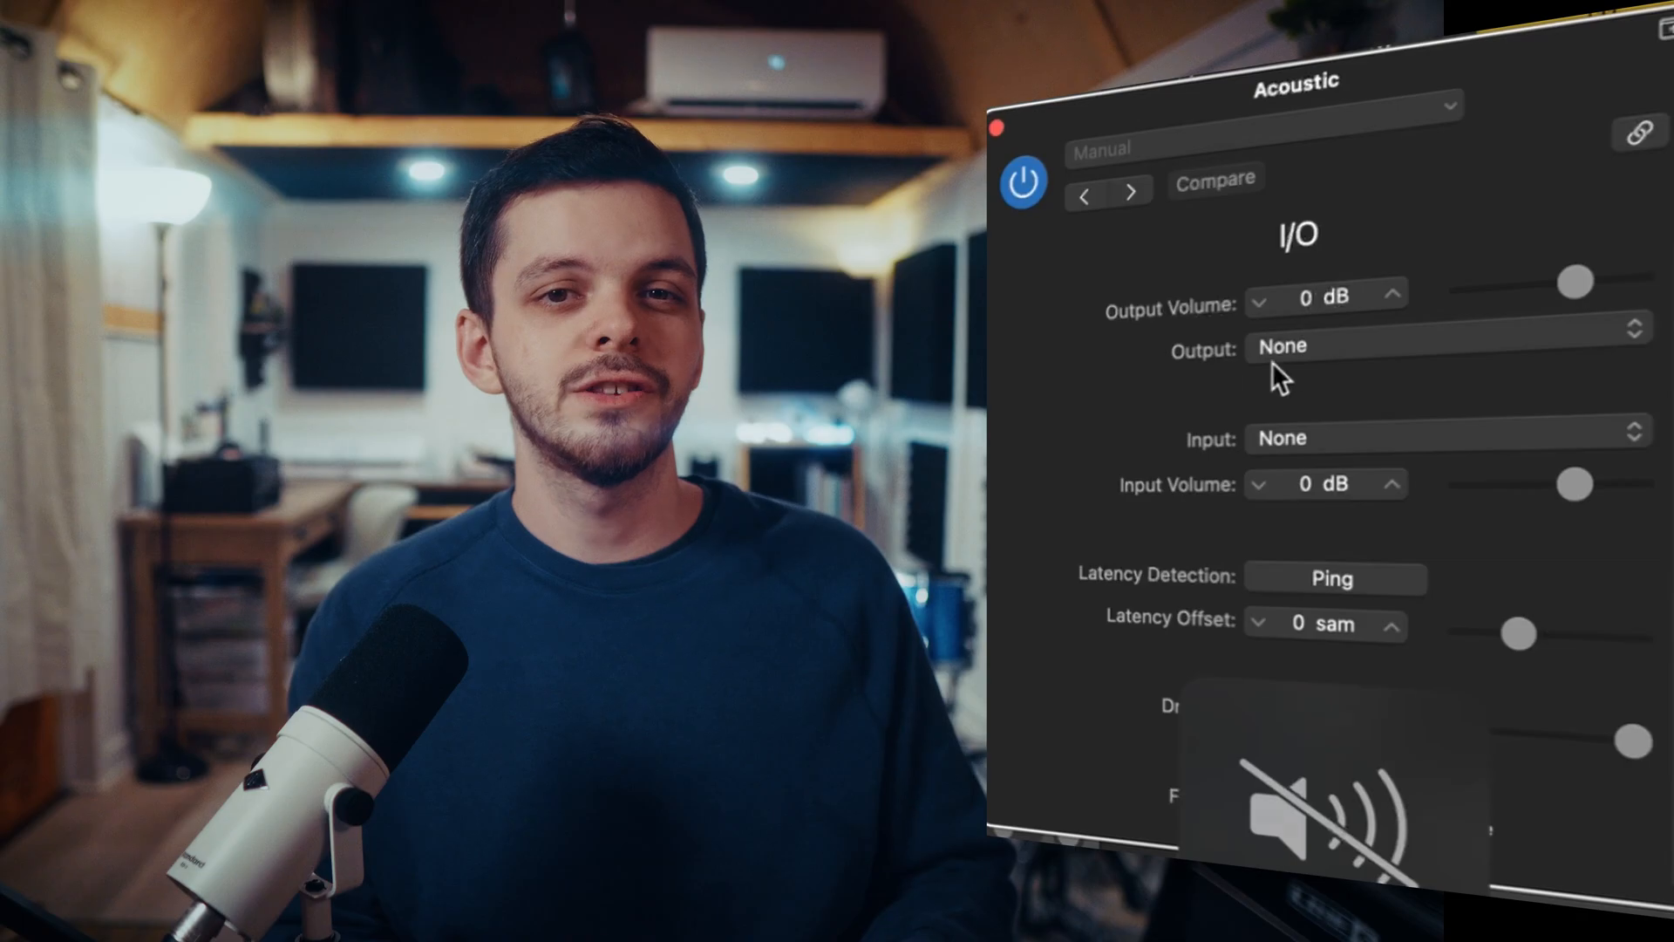
click(1441, 346)
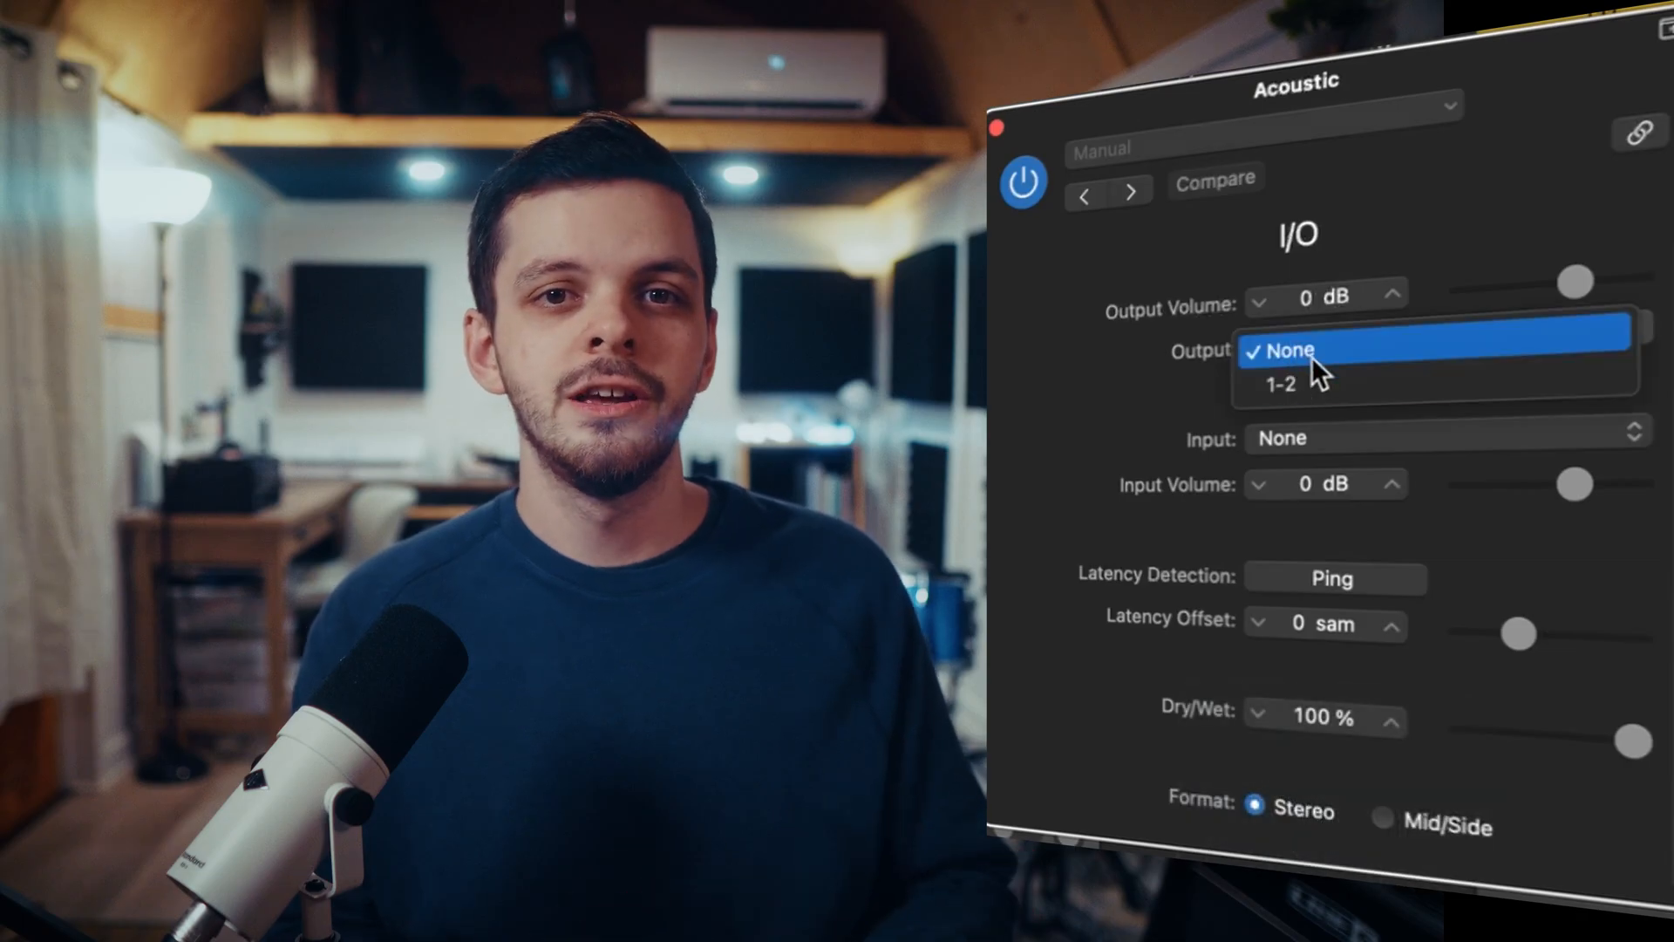
click(1283, 381)
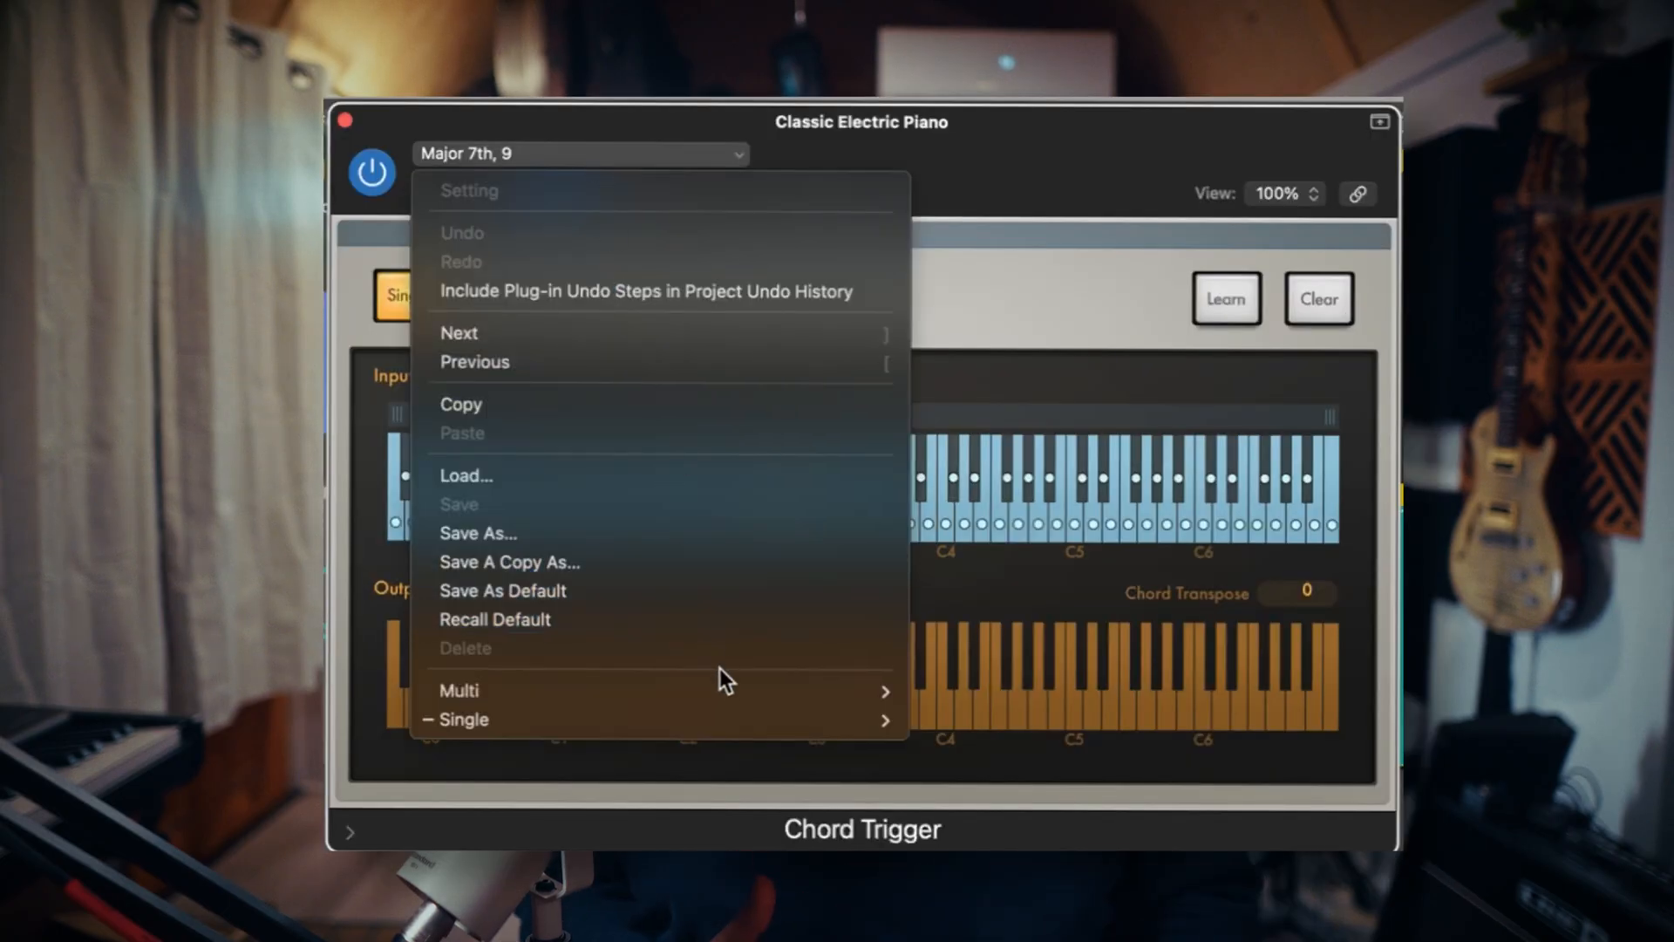
mouse_move(463, 718)
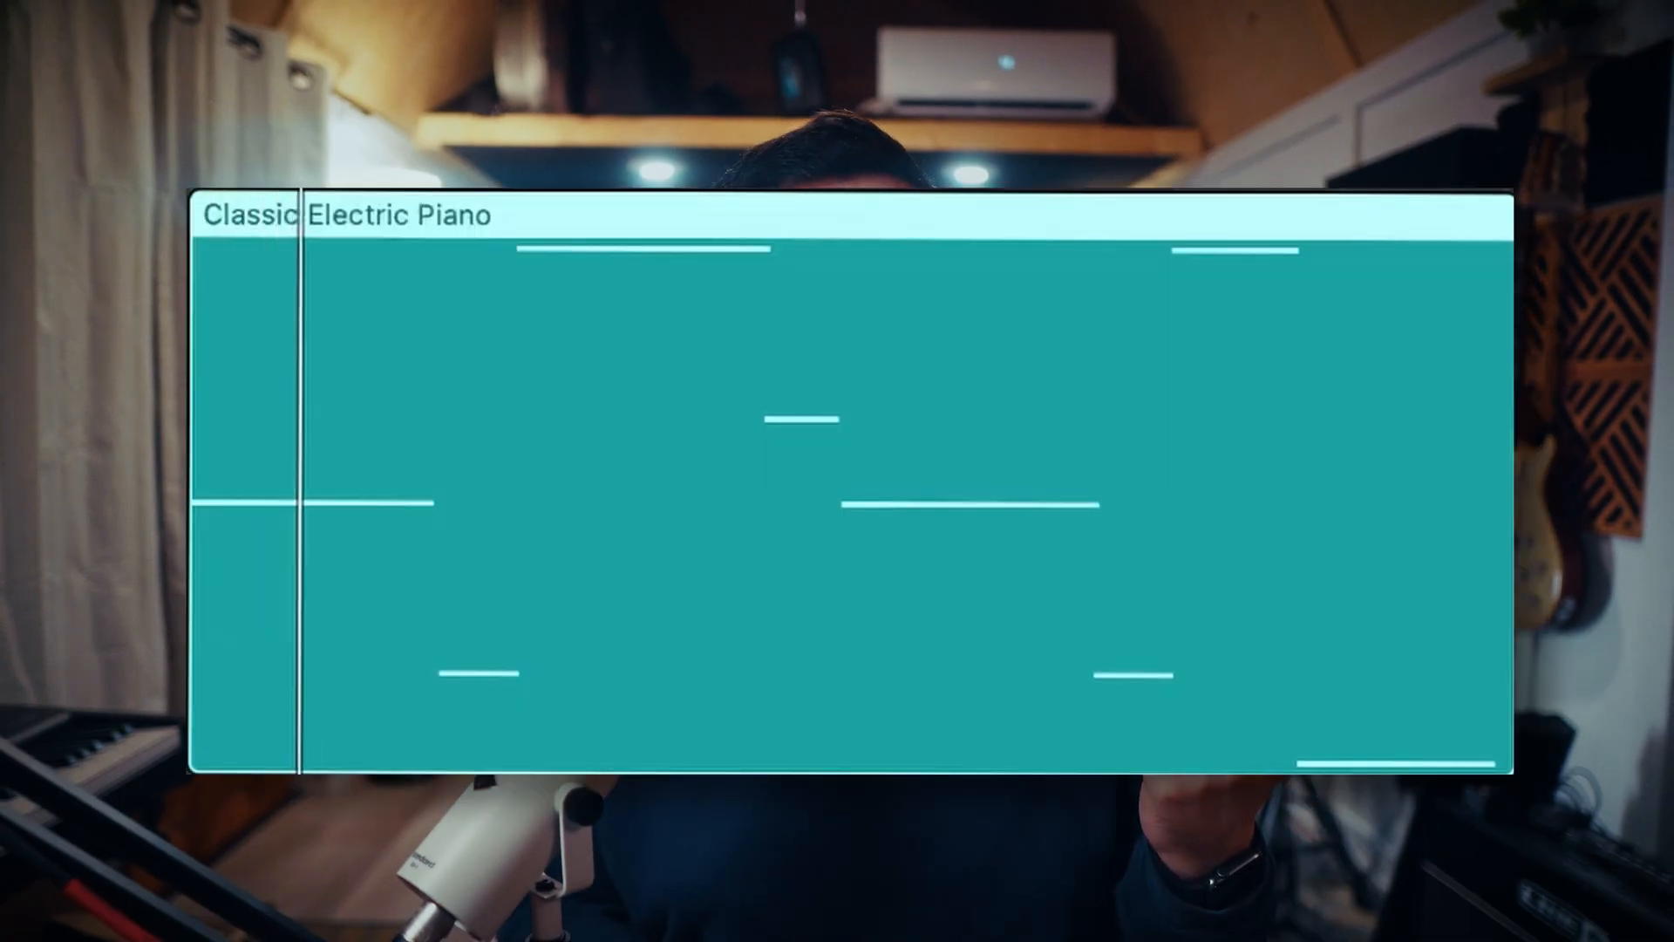
Move the playhead through the Classic Electric Piano region's first notes
drag(304, 481, 470, 481)
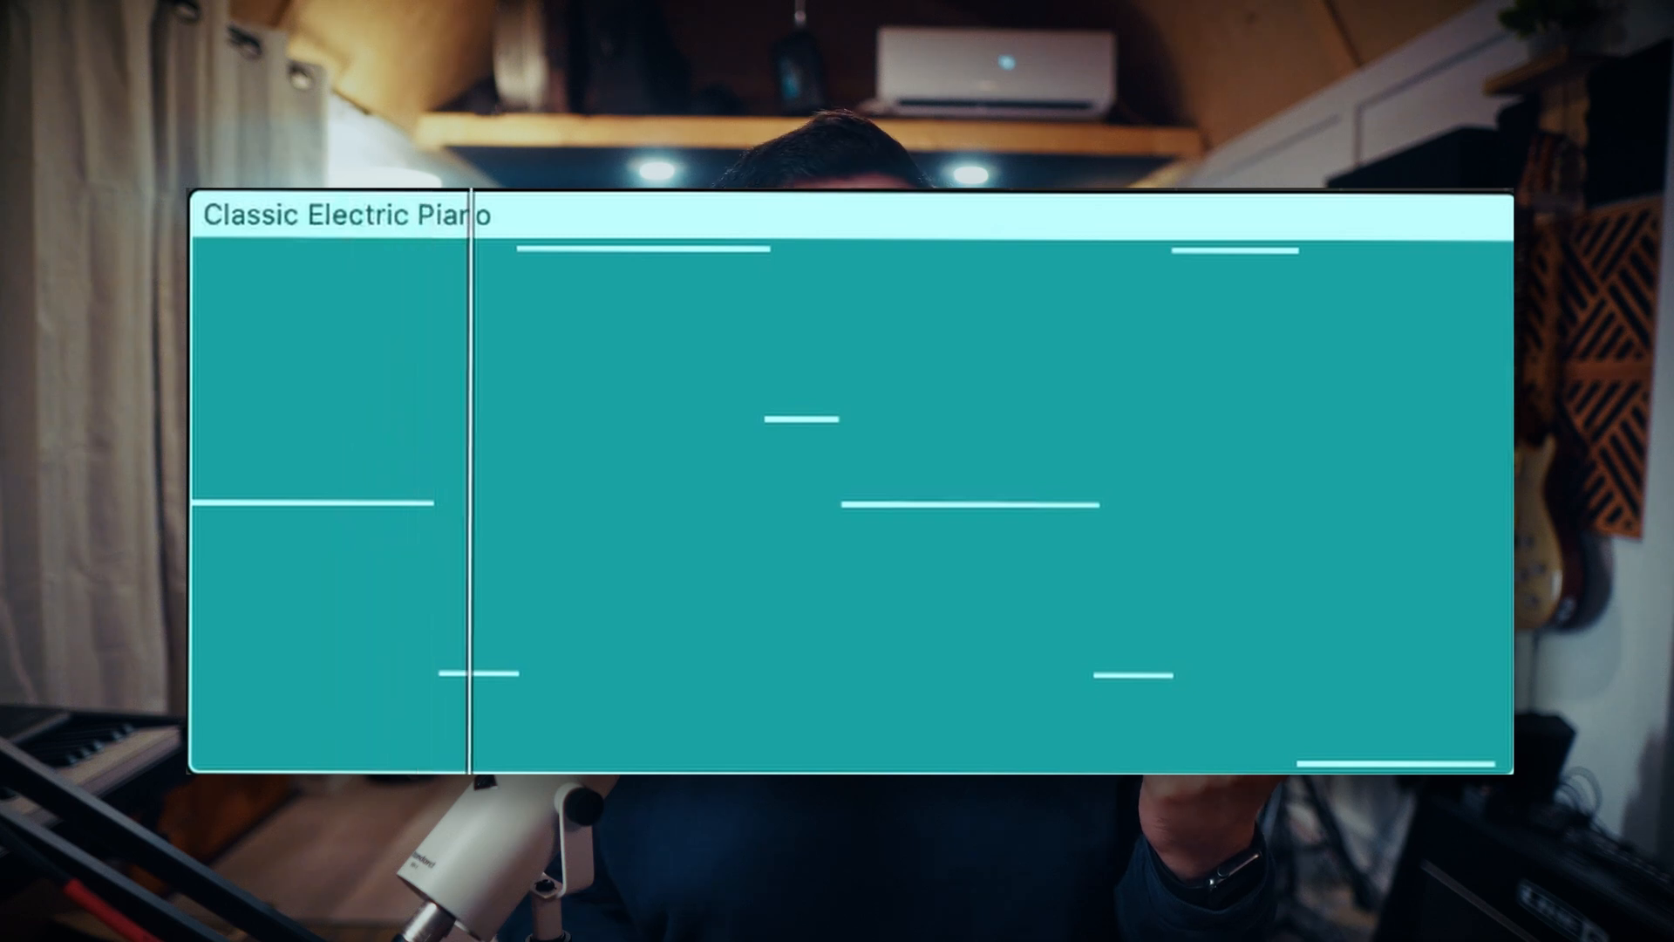
drag(470, 480, 641, 481)
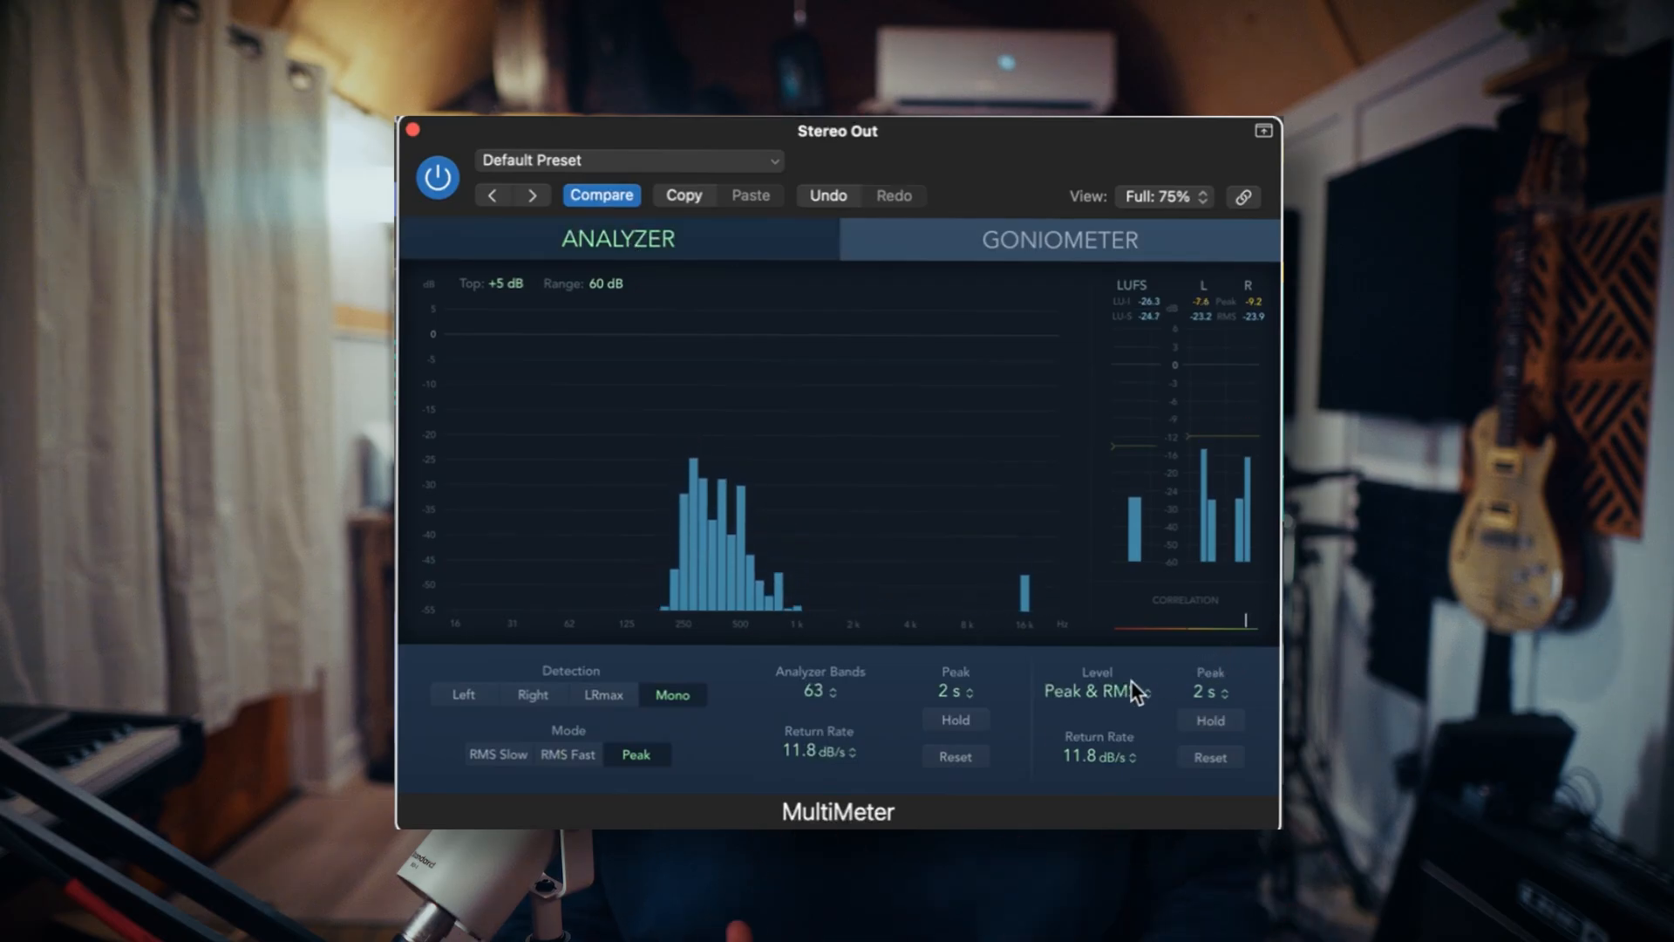
Switch MultiMeter's display from the Analyzer to the Goniometer
click(1057, 239)
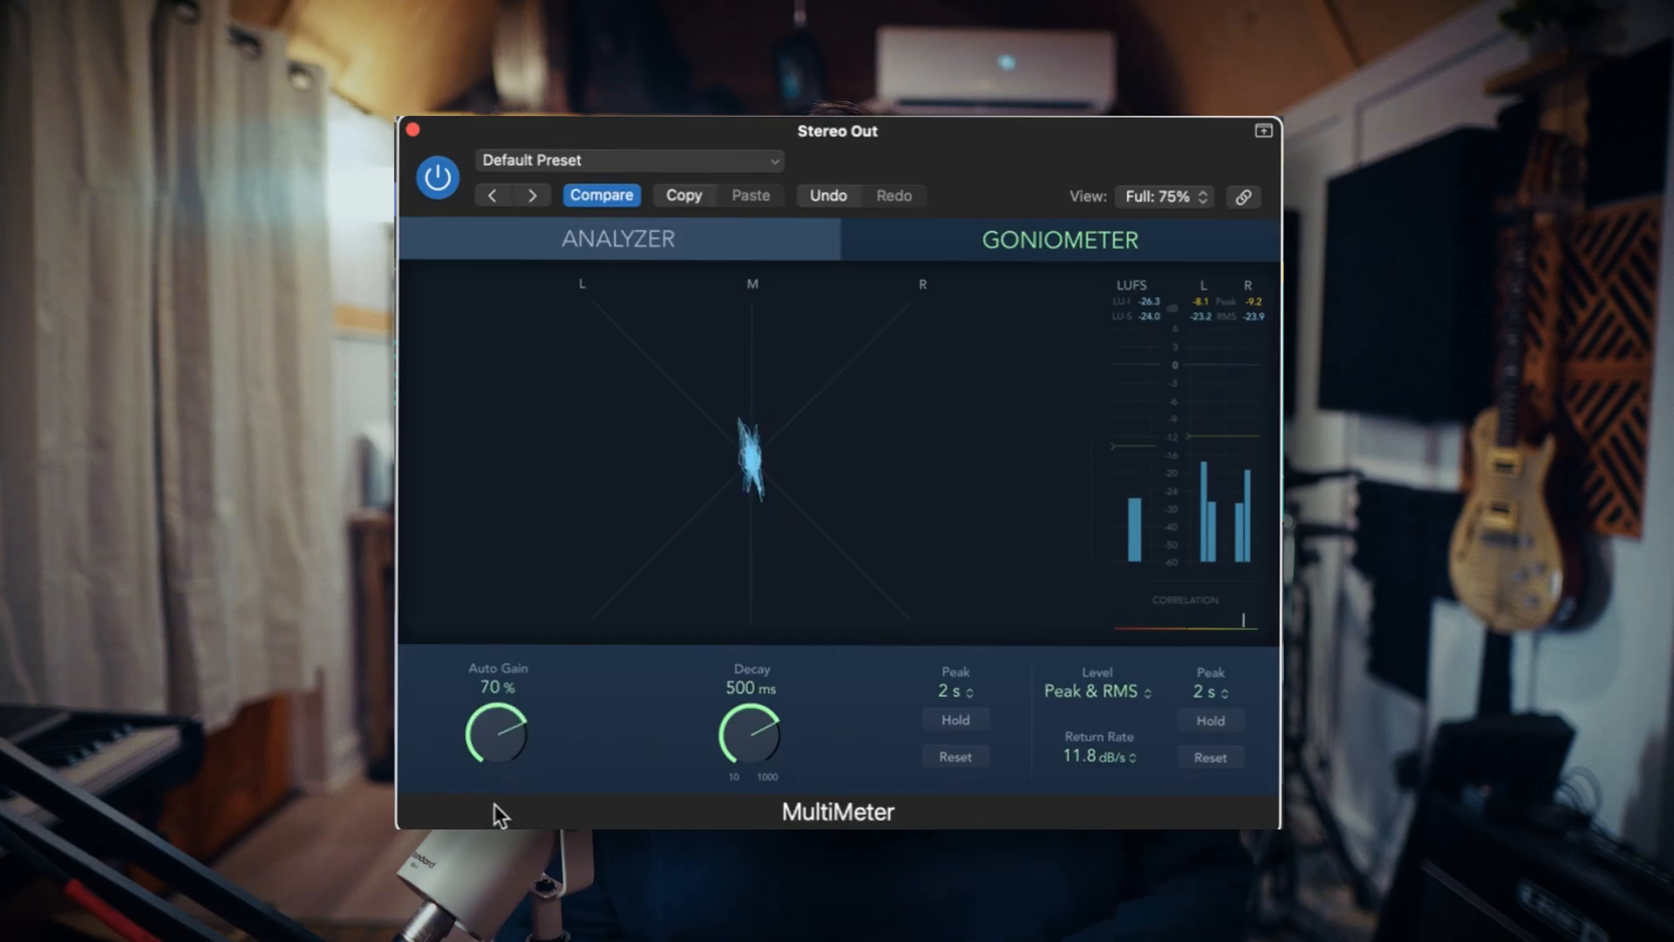
click(617, 238)
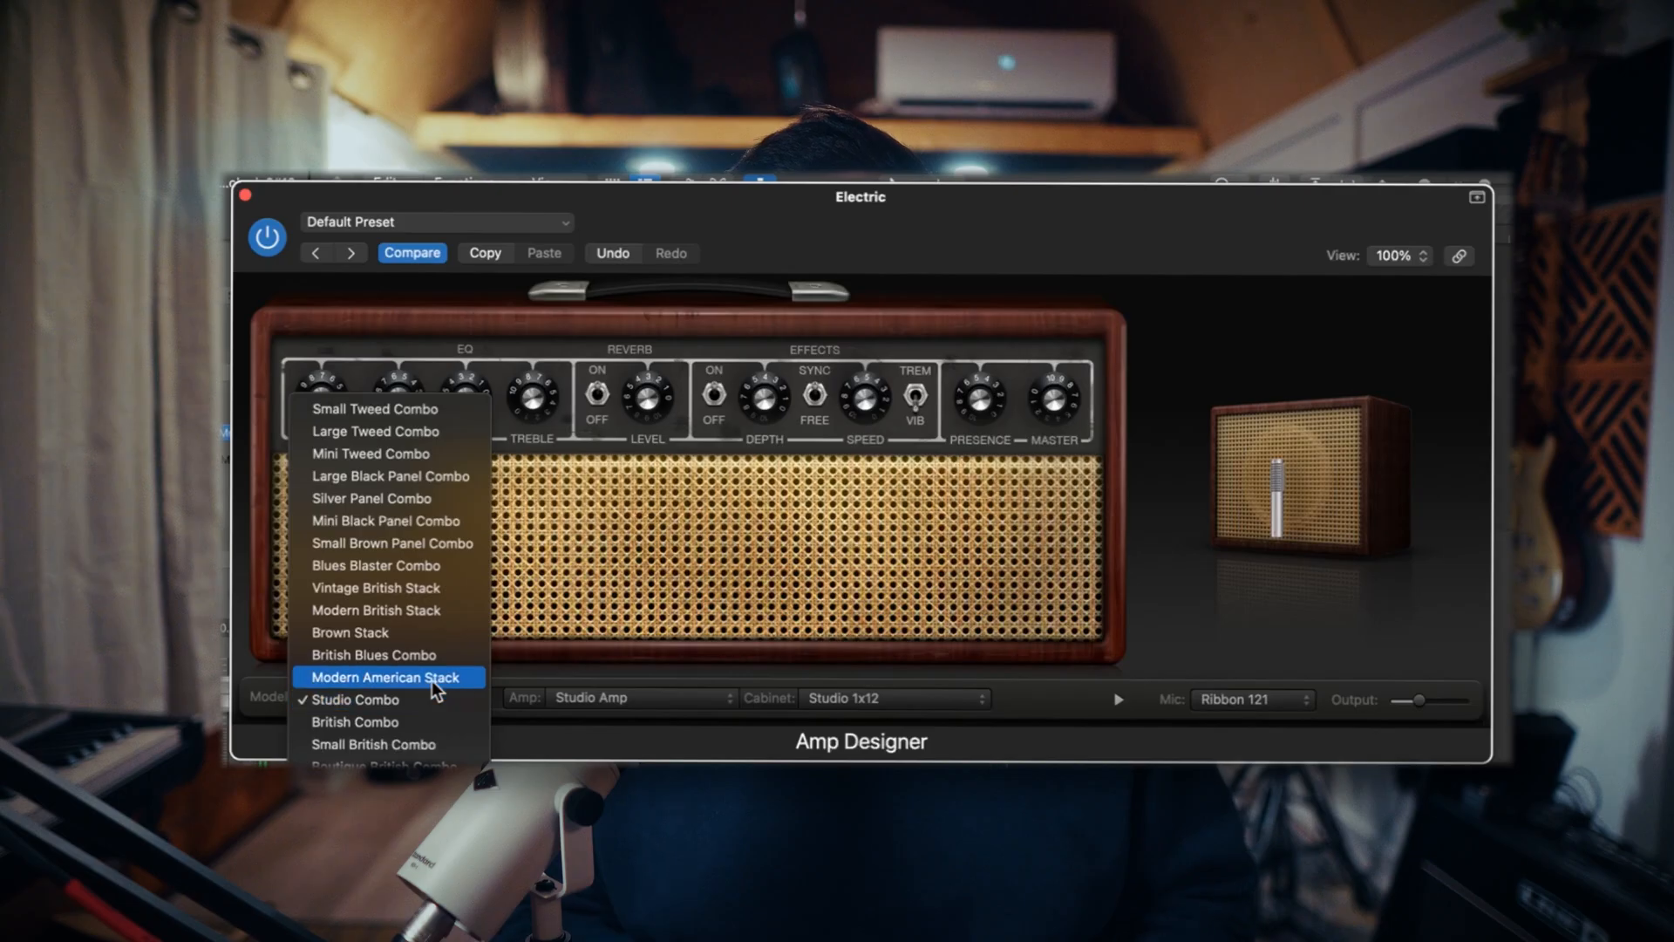
Select British Combo from Amp Designer's Model menu
click(353, 721)
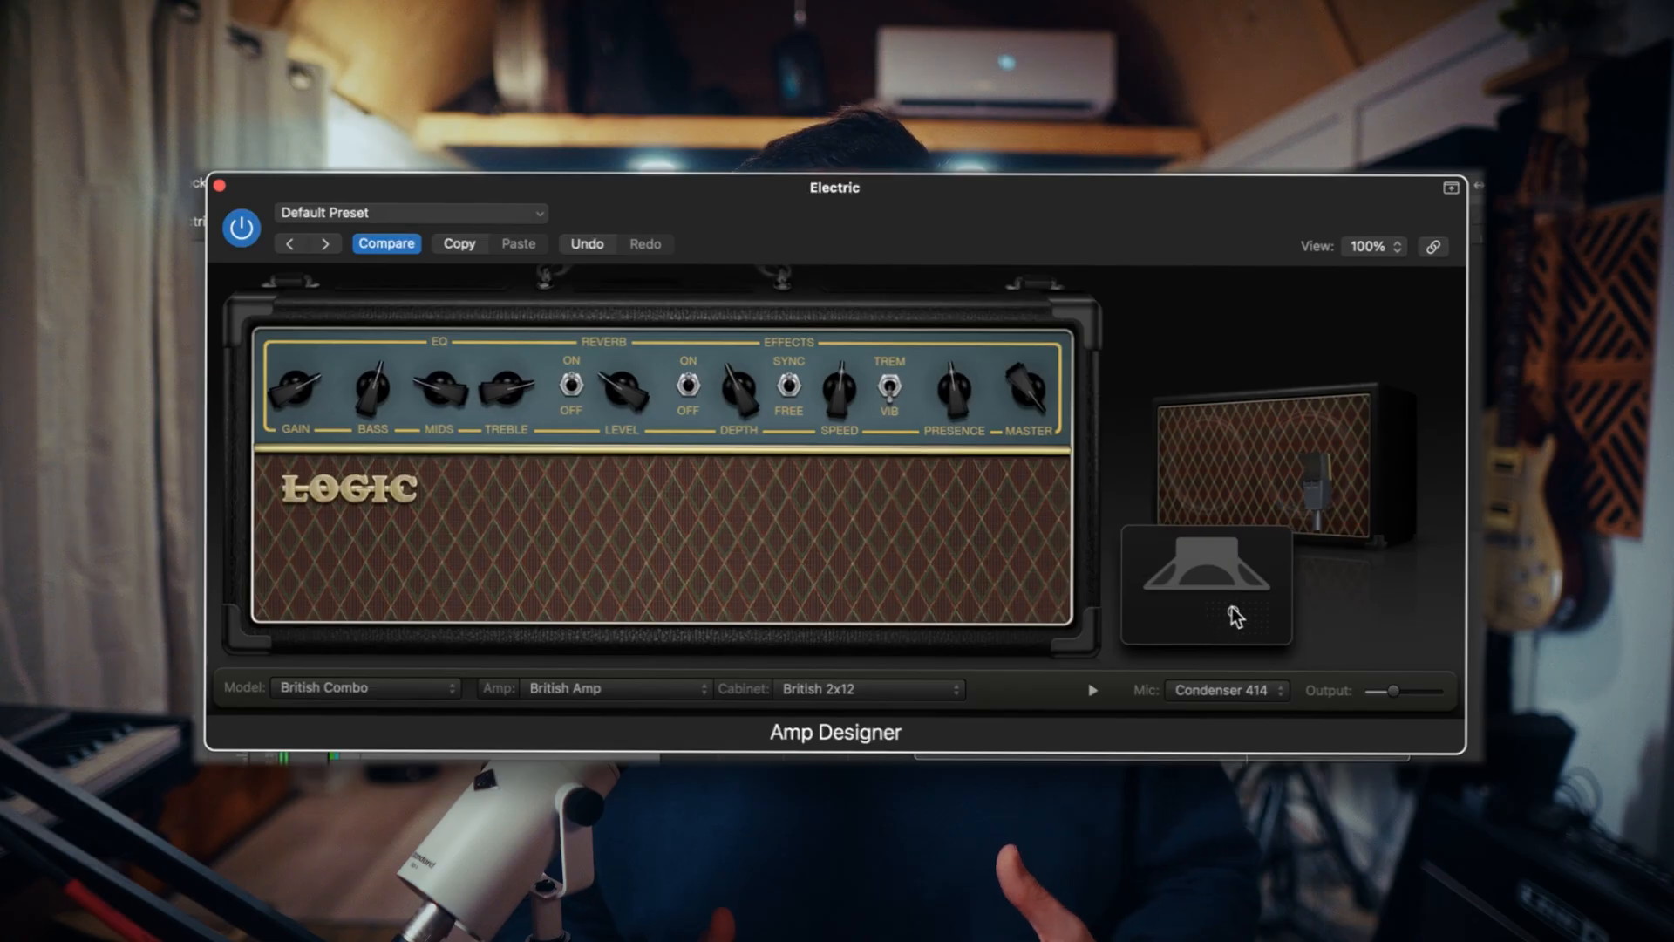
mouse_move(1246, 621)
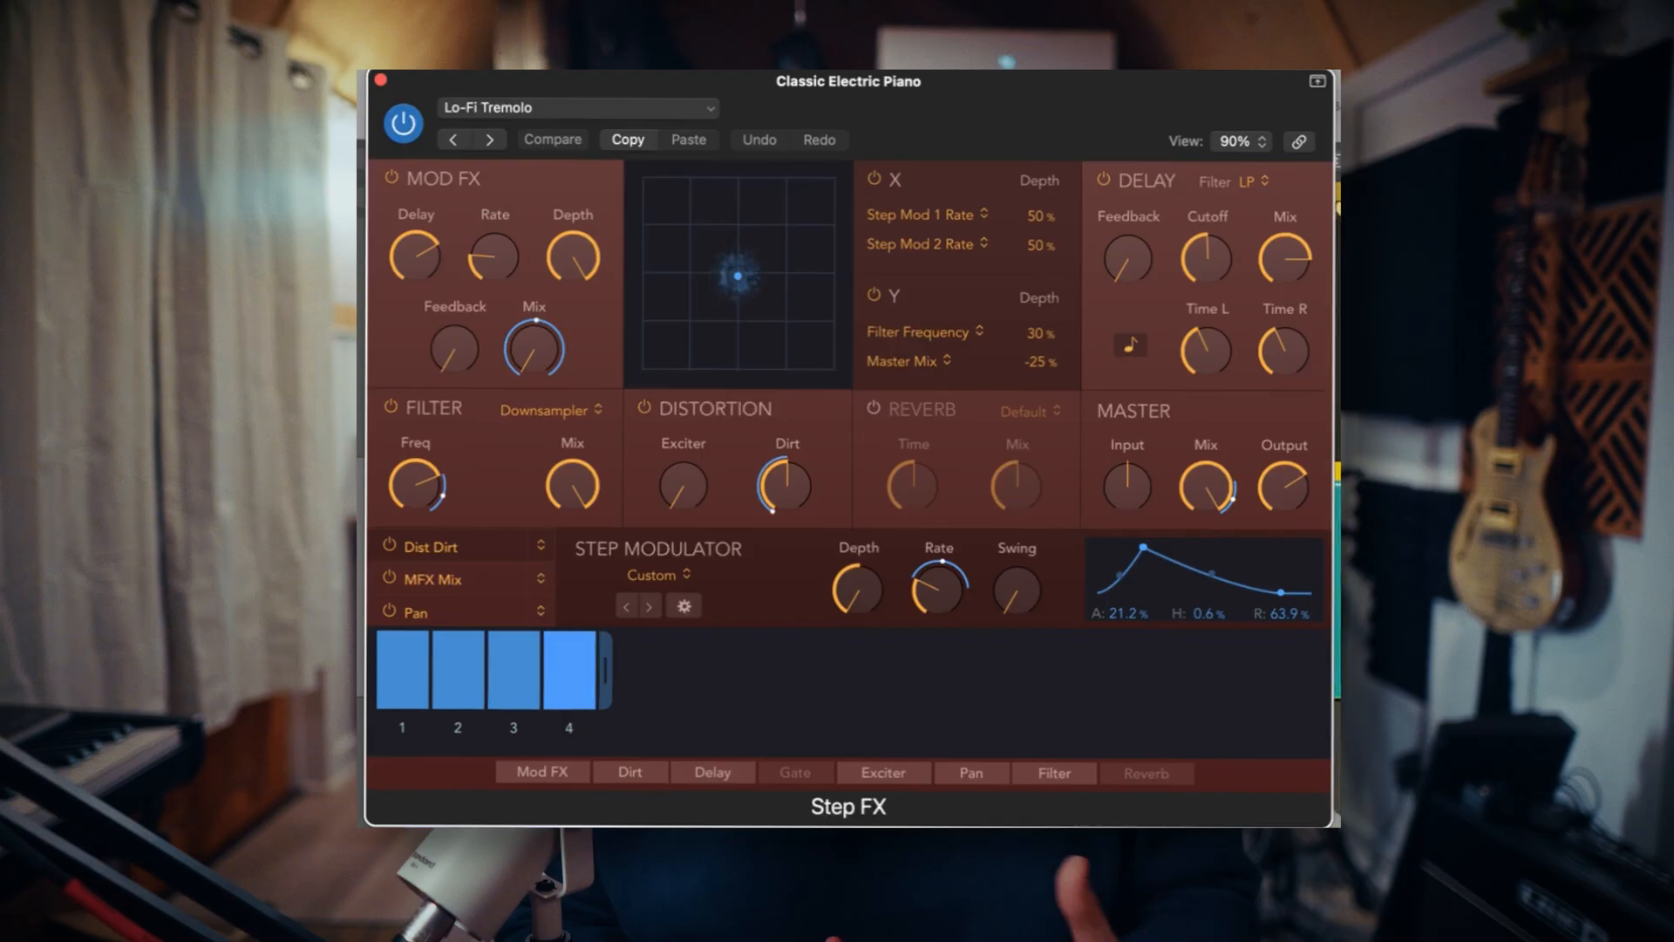
Select step 3 in the Lo-Fi Tremolo Step Modulator
click(513, 727)
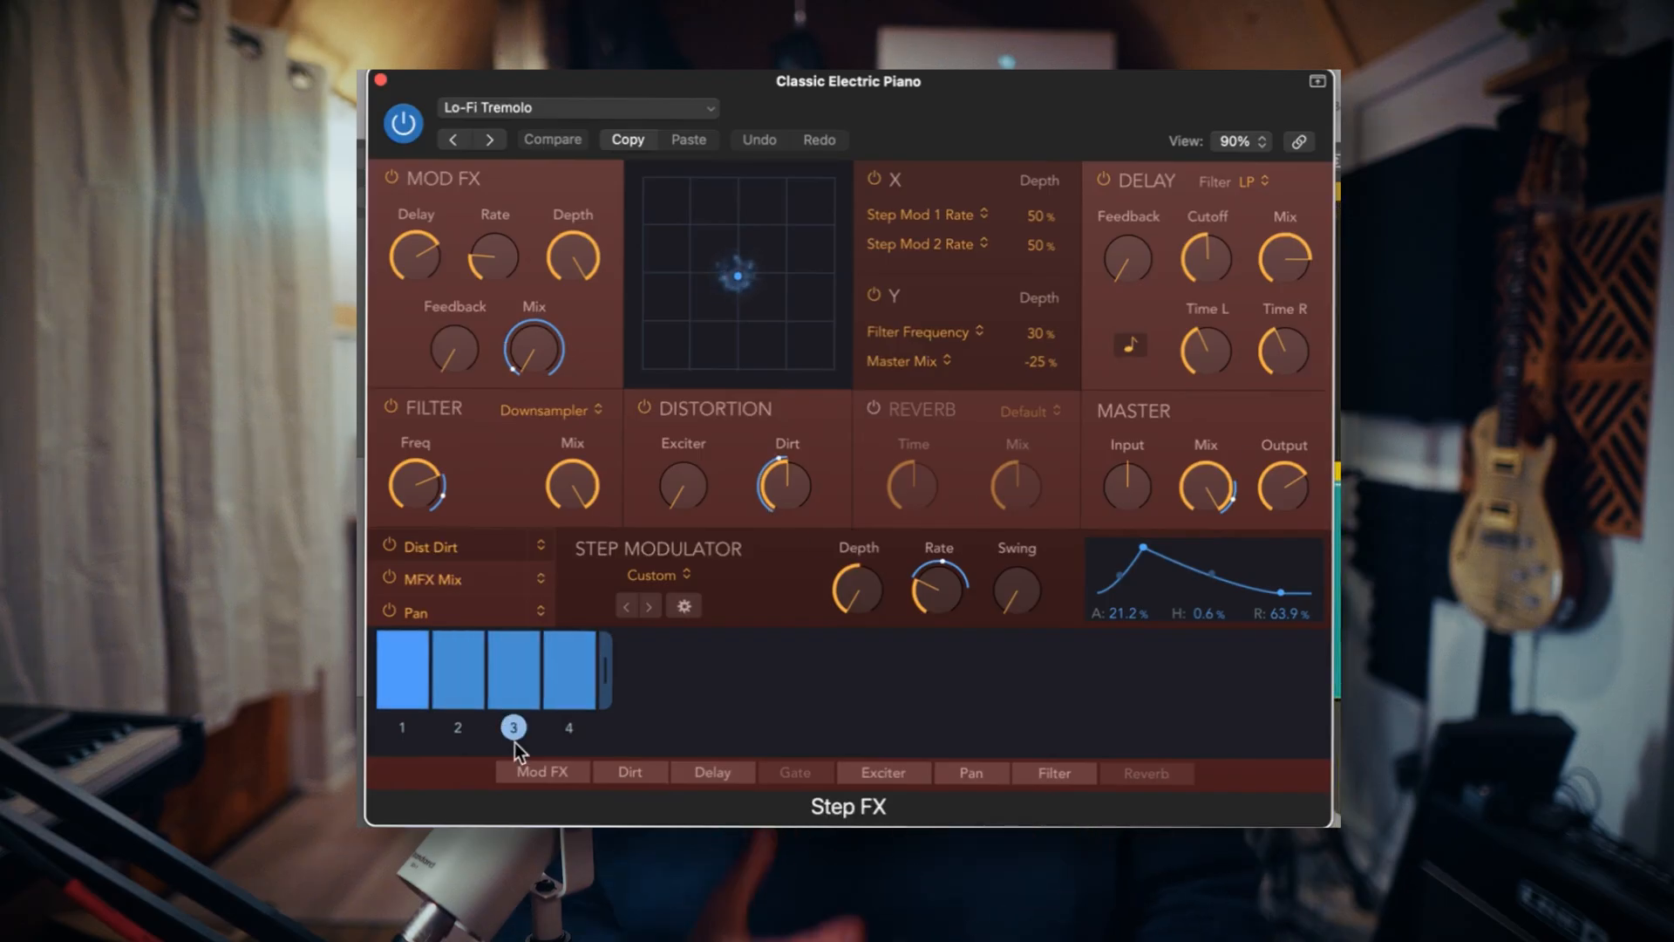